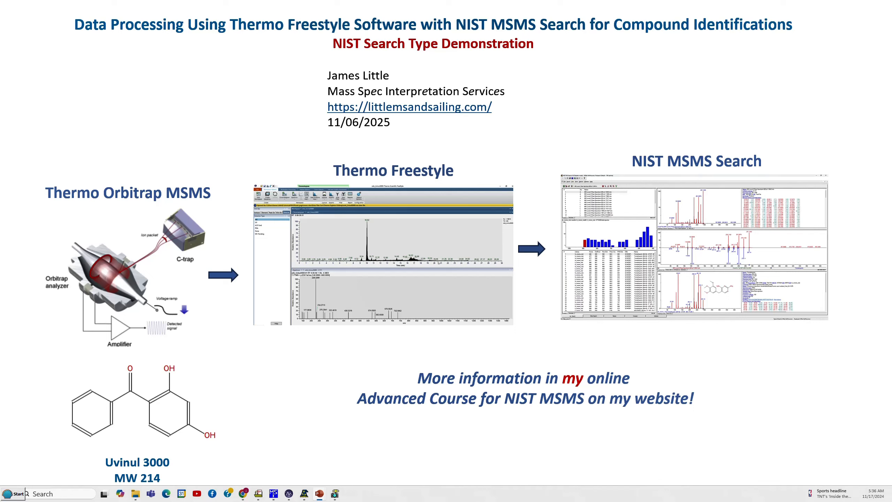
mouse_move(448, 382)
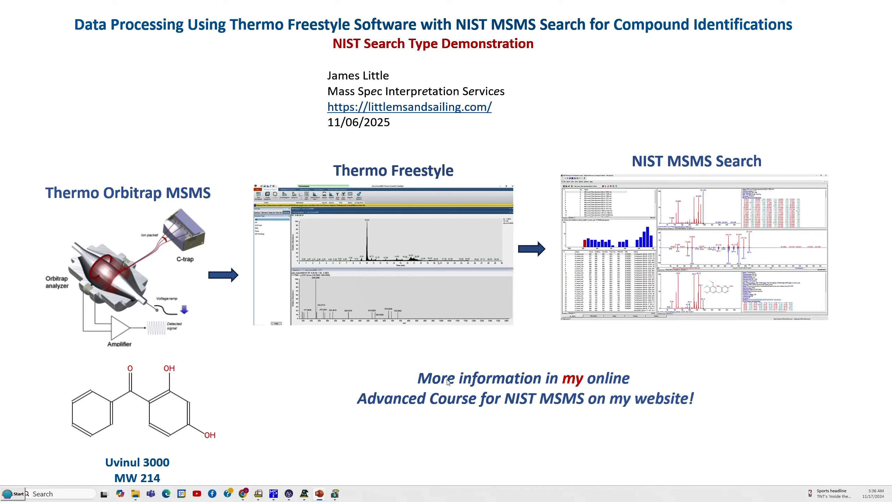
mouse_move(588, 396)
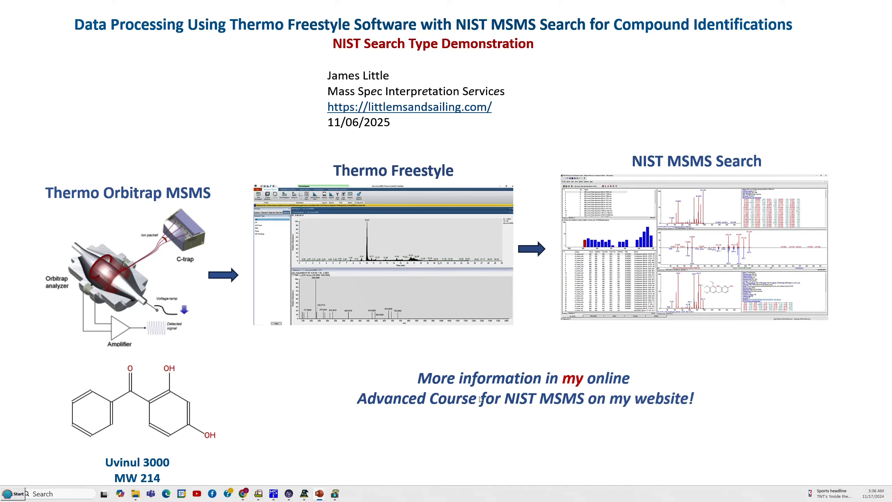
mouse_move(643, 401)
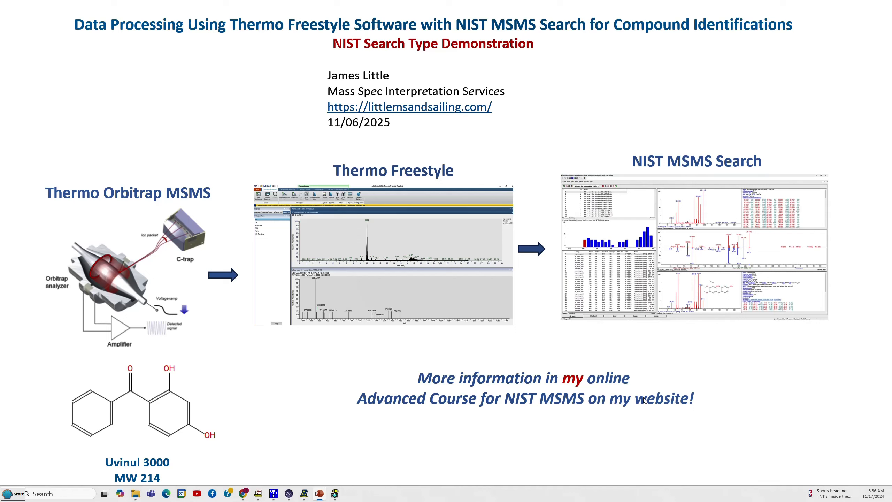
mouse_move(363, 394)
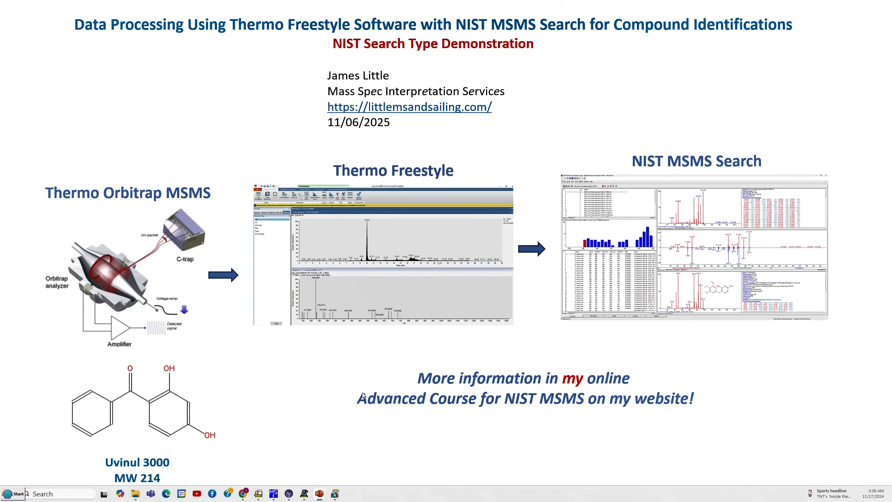
mouse_move(130, 430)
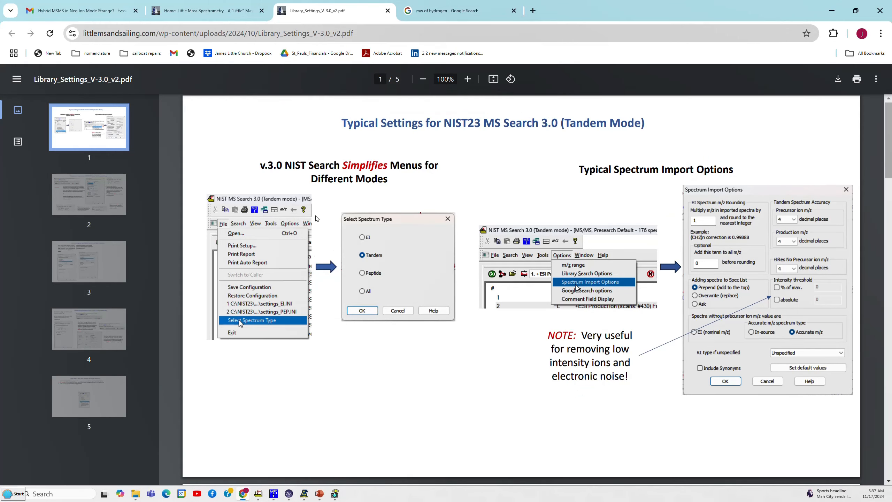
mouse_move(357, 148)
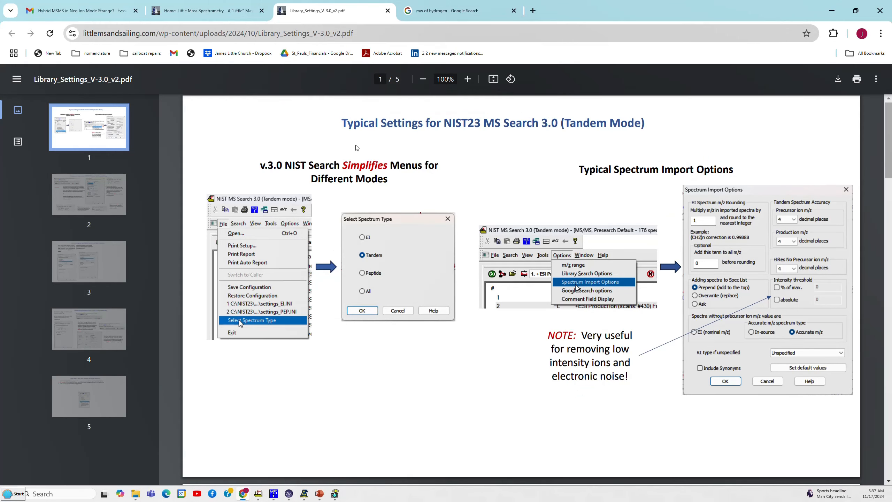
mouse_move(398, 129)
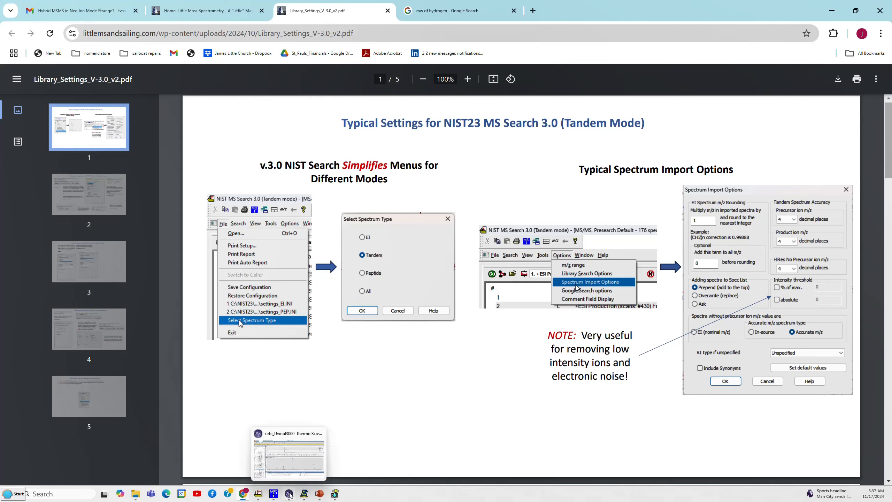
Step: Switch to the orbi_Uvinul3000 file in FreeStyle and open the chromatogram's context menu
left_click(289, 494)
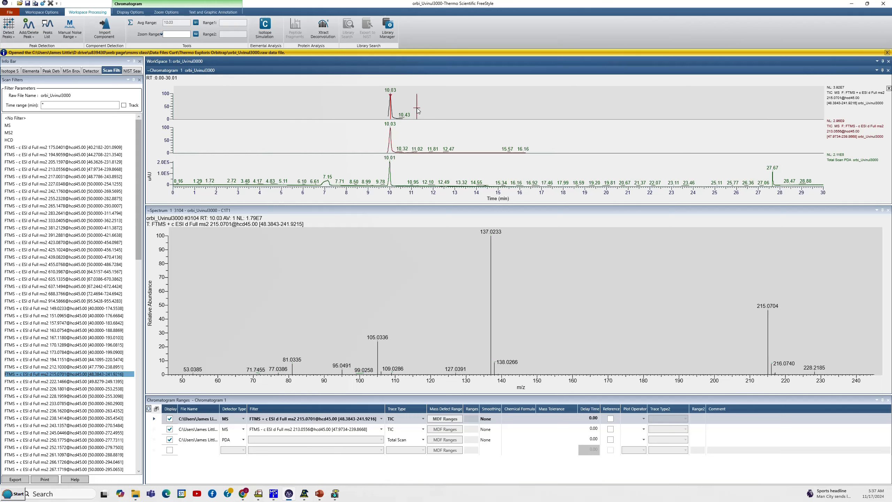
right_click(415, 105)
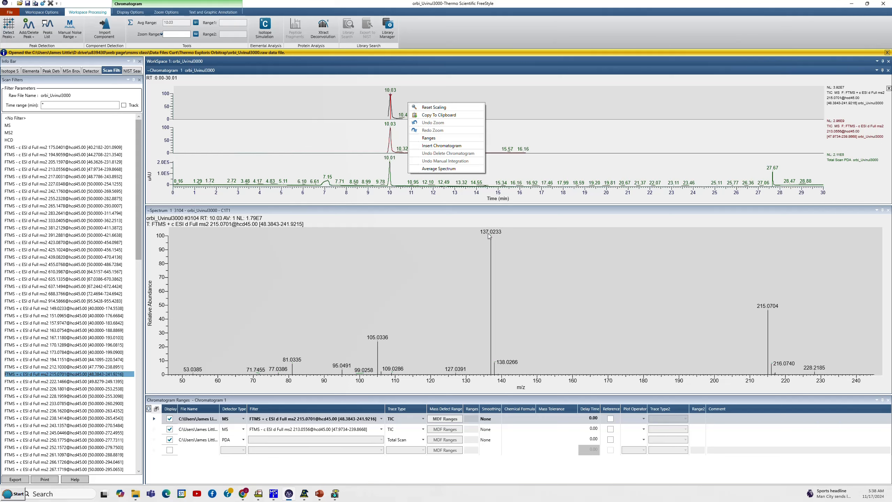
mouse_move(473, 236)
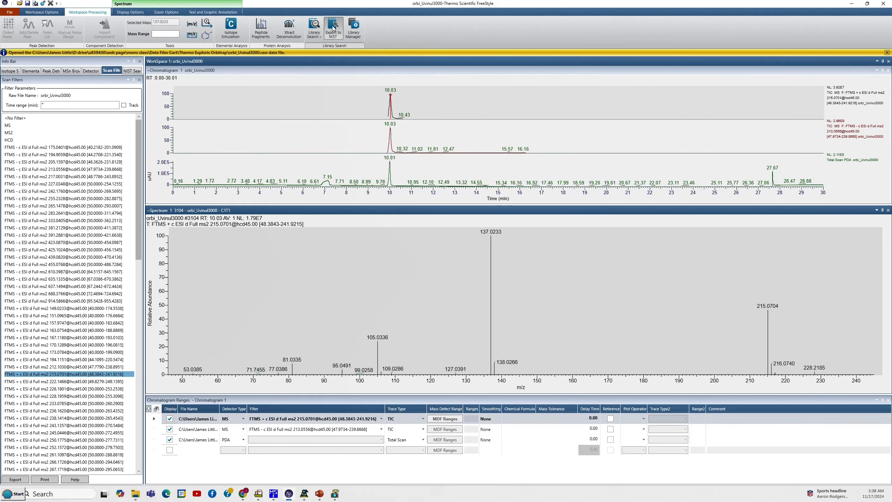
mouse_move(333, 28)
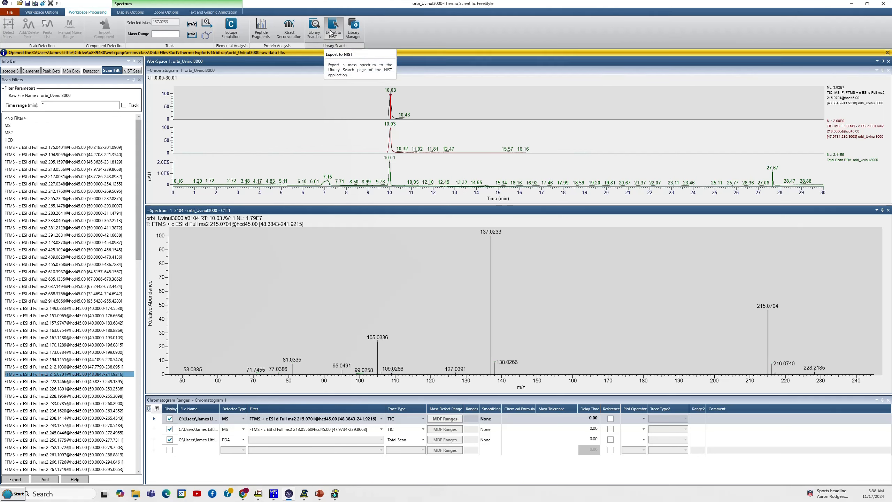
mouse_move(332, 33)
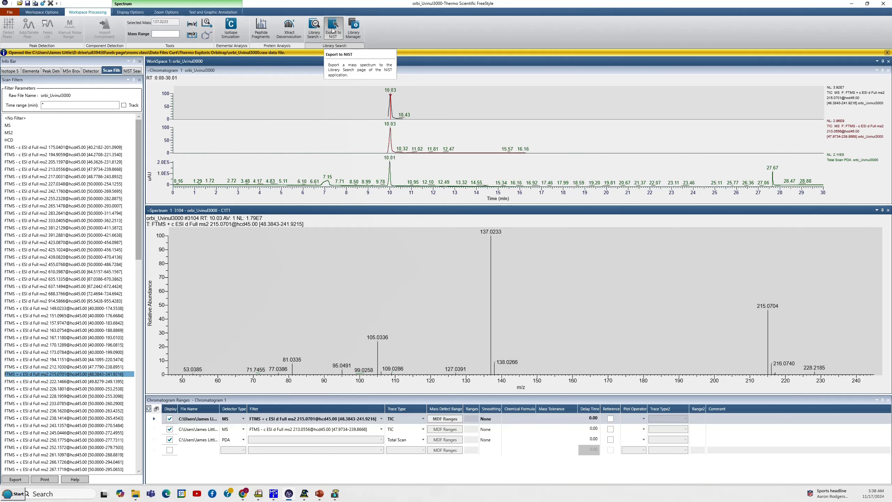
Step: Export the 10.03-minute scan 3104 MS2 spectrum to NIST MS Search
left_click(333, 27)
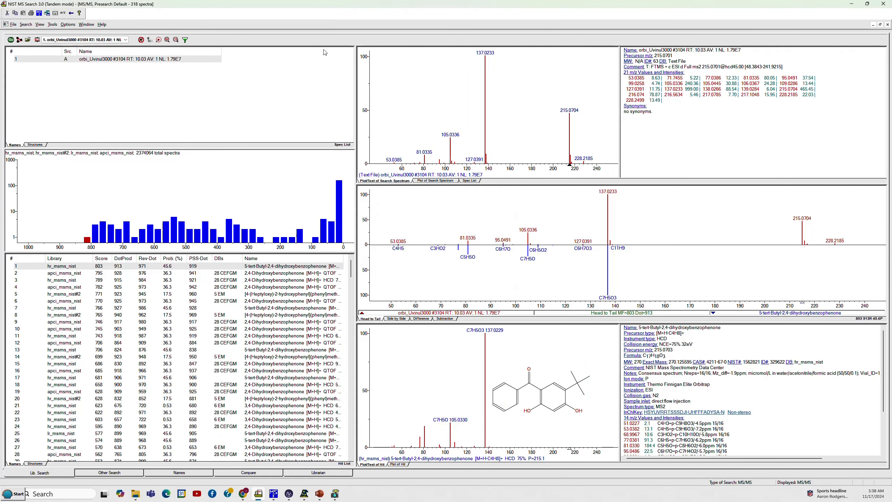
mouse_move(51, 46)
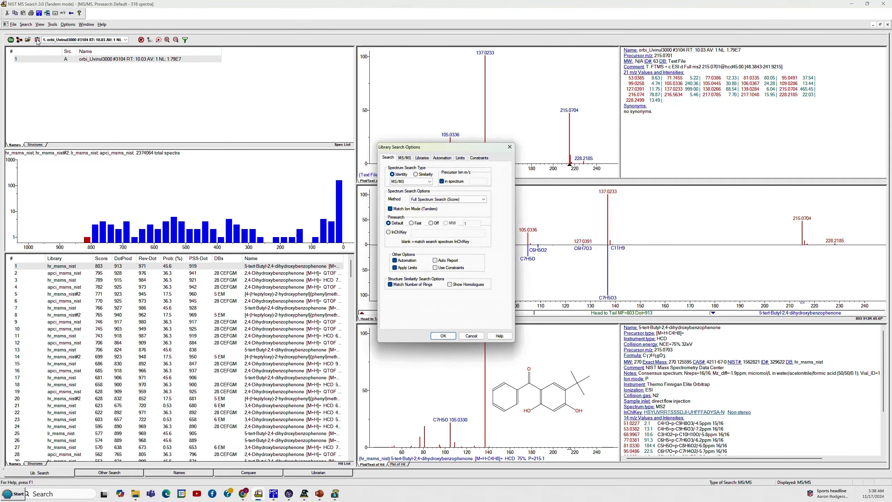
mouse_move(423, 191)
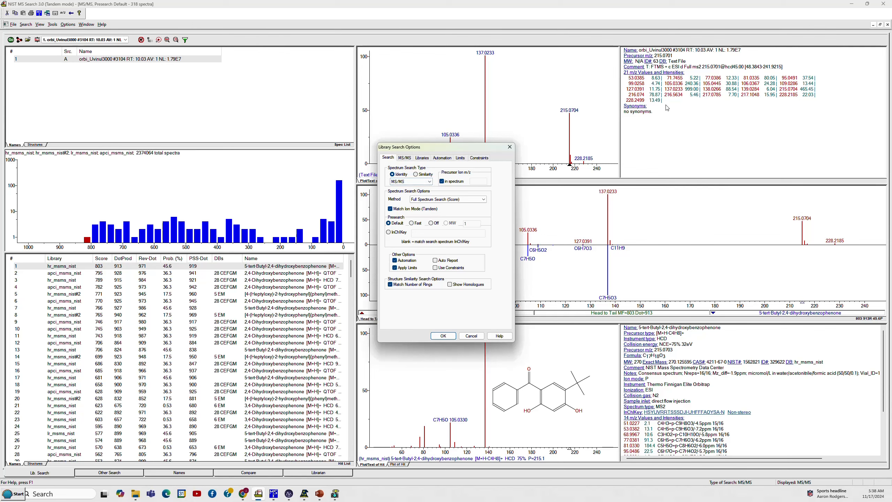
mouse_move(667, 108)
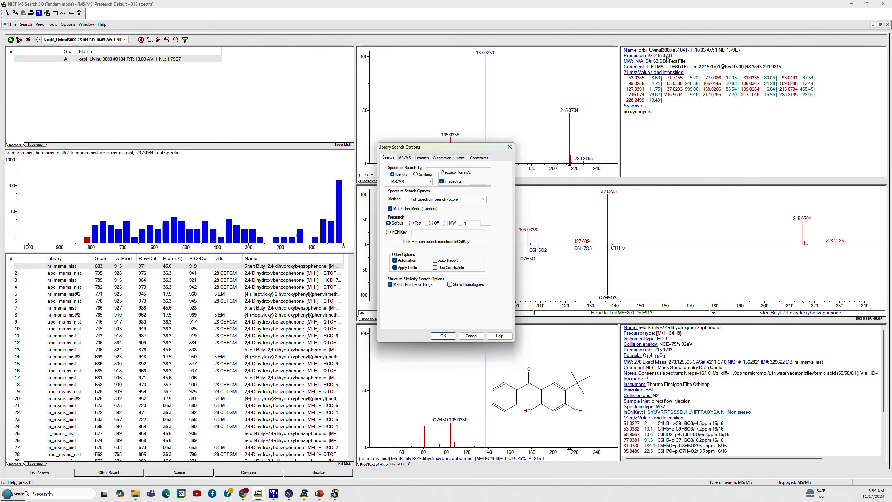
mouse_move(481, 87)
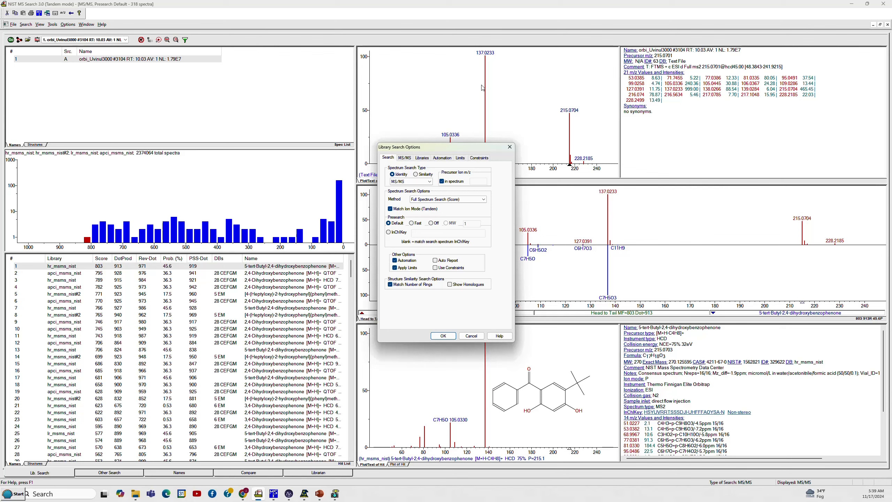
mouse_move(490, 144)
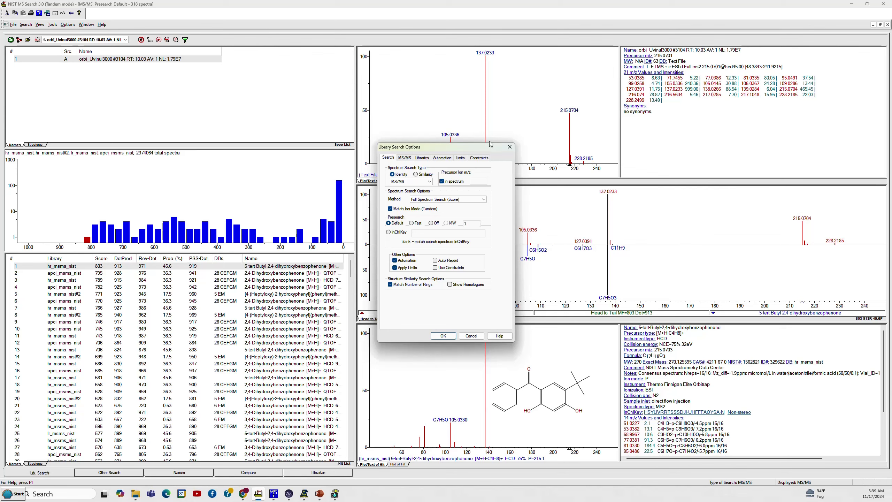
Step: Check the MS/MS mass tolerances and three included libraries, then accept the search options
left_click(404, 158)
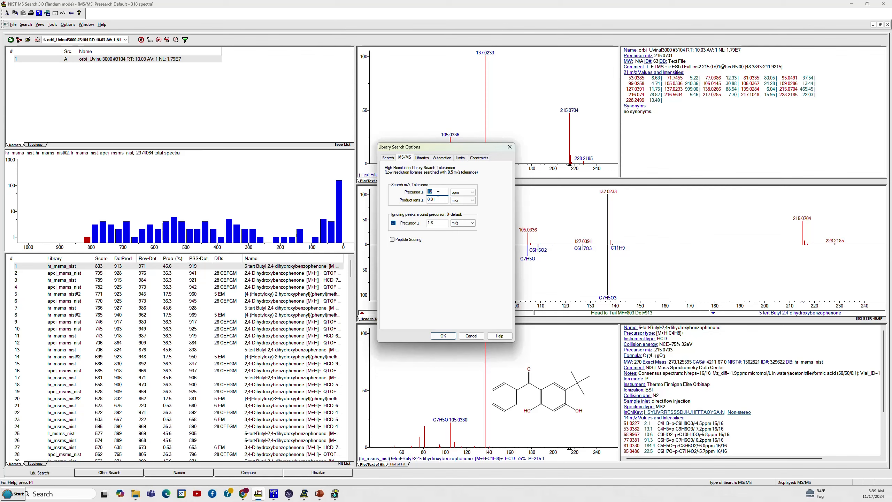
left_click(422, 158)
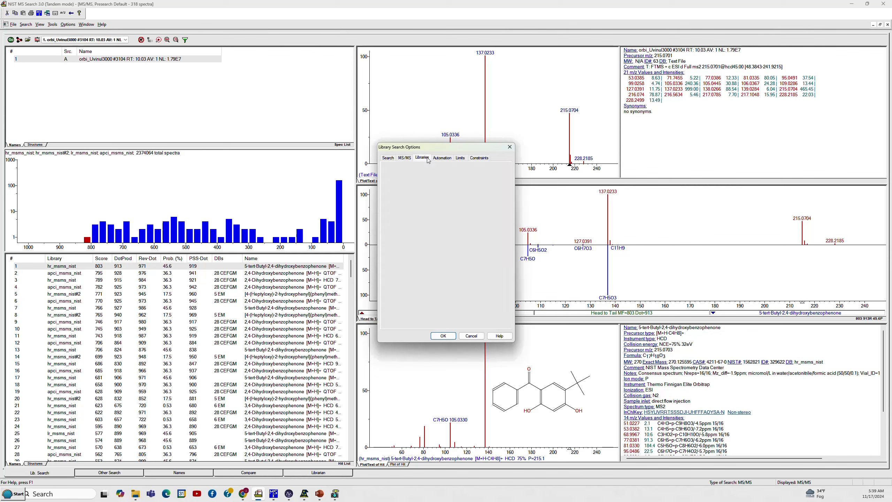
left_click(421, 158)
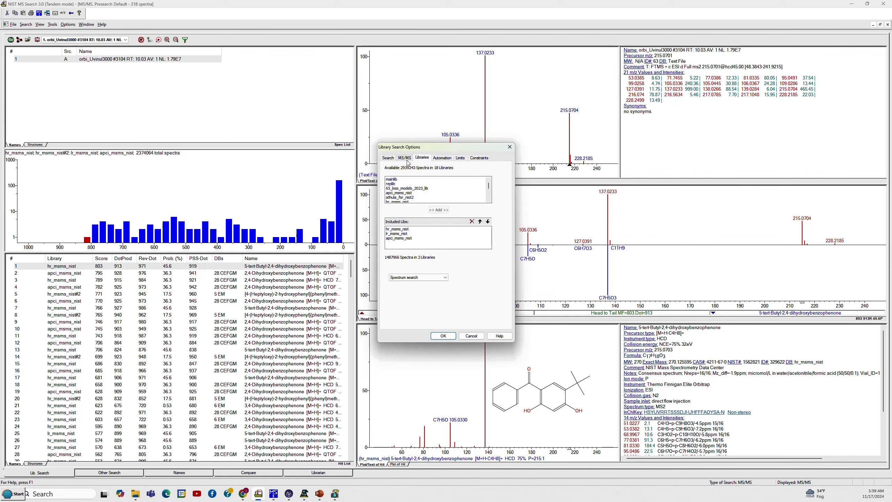
left_click(387, 157)
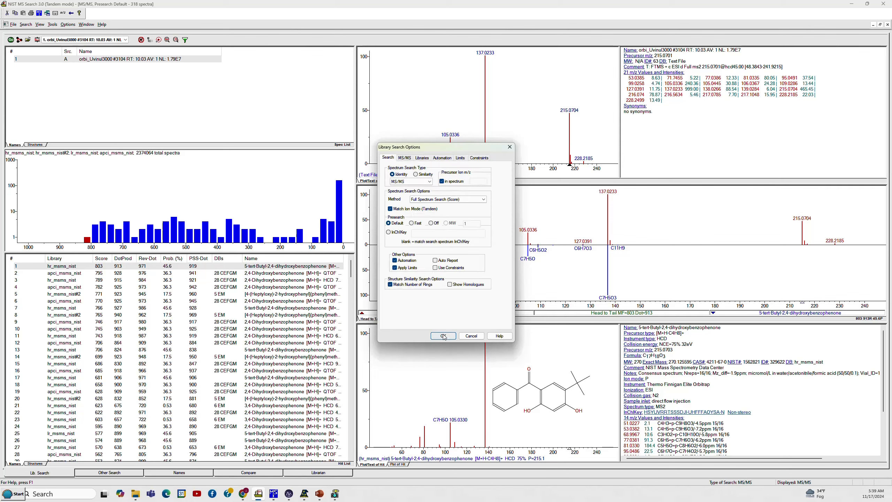
left_click(443, 335)
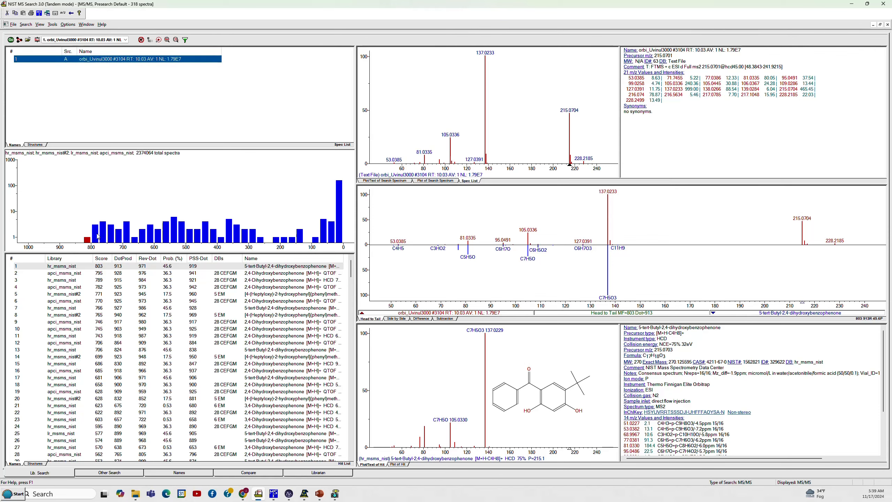
mouse_move(306, 224)
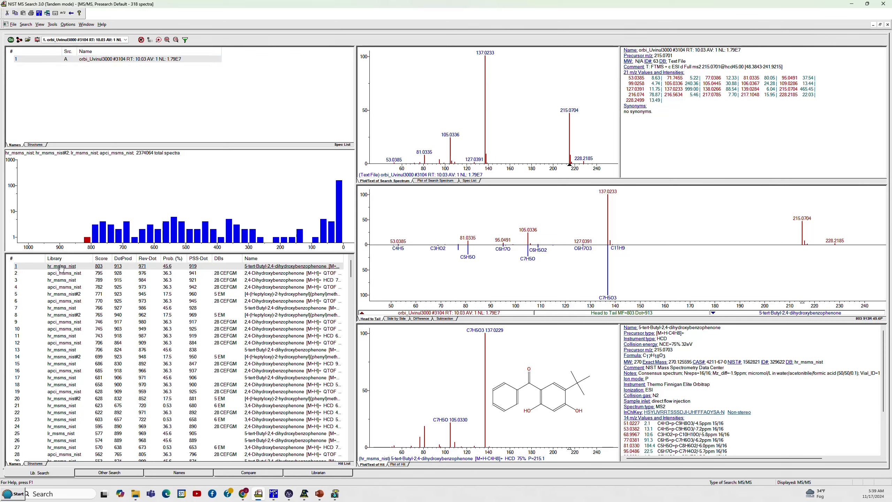
left_click(62, 266)
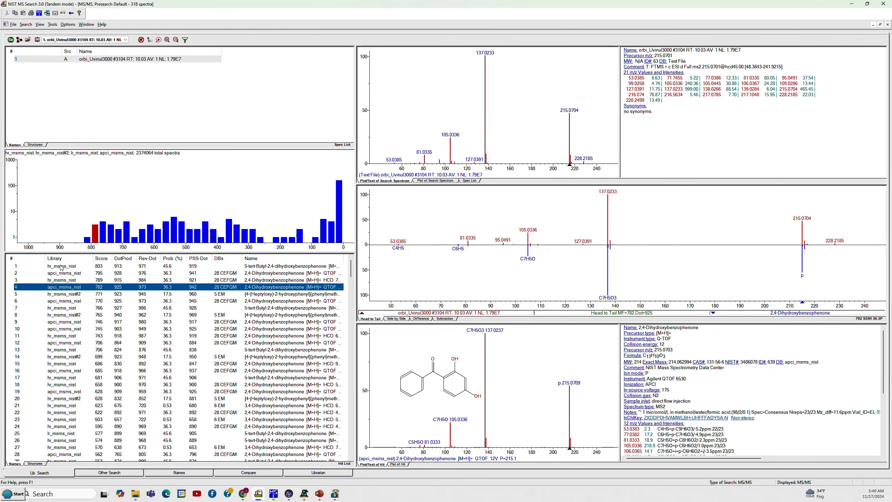
left_click(62, 280)
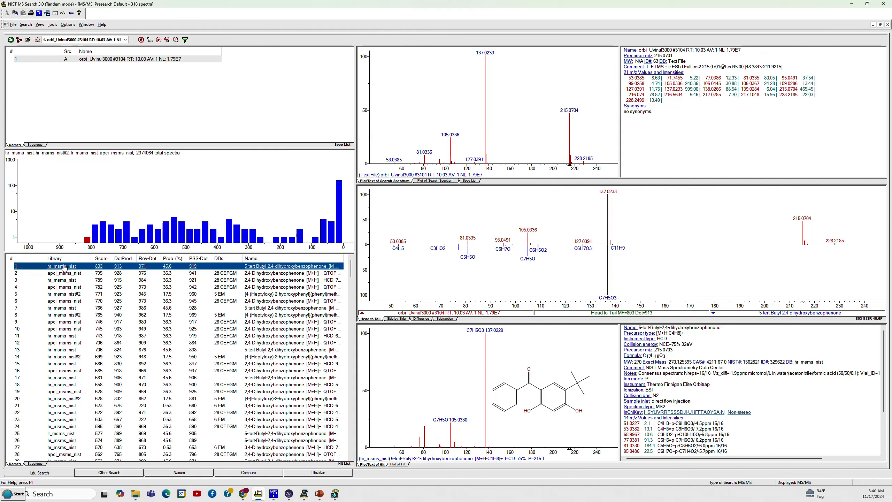
mouse_move(487, 374)
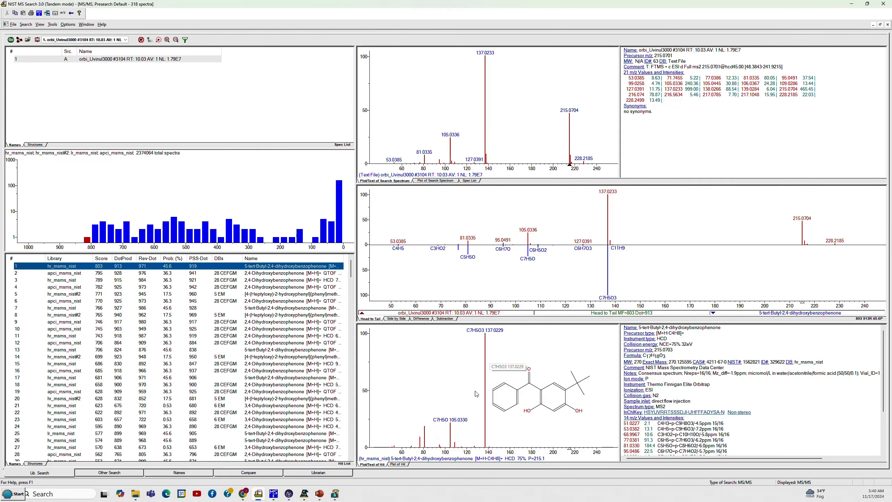
mouse_move(555, 415)
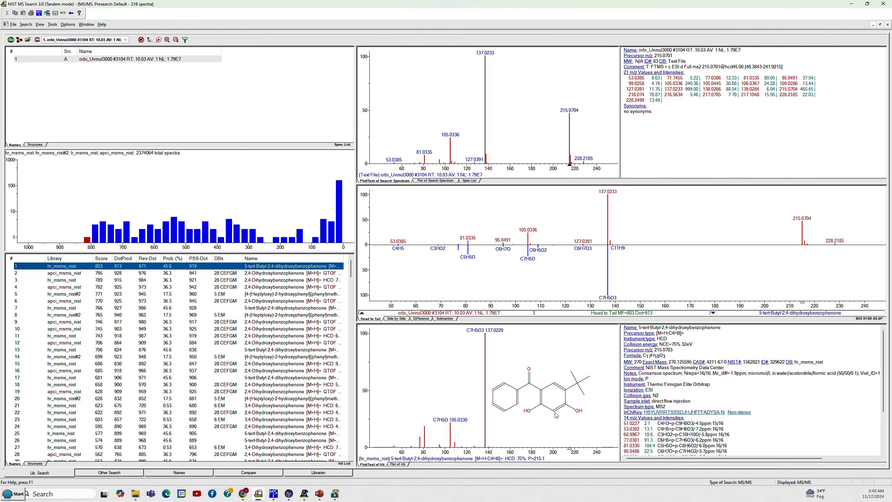
left_click(97, 266)
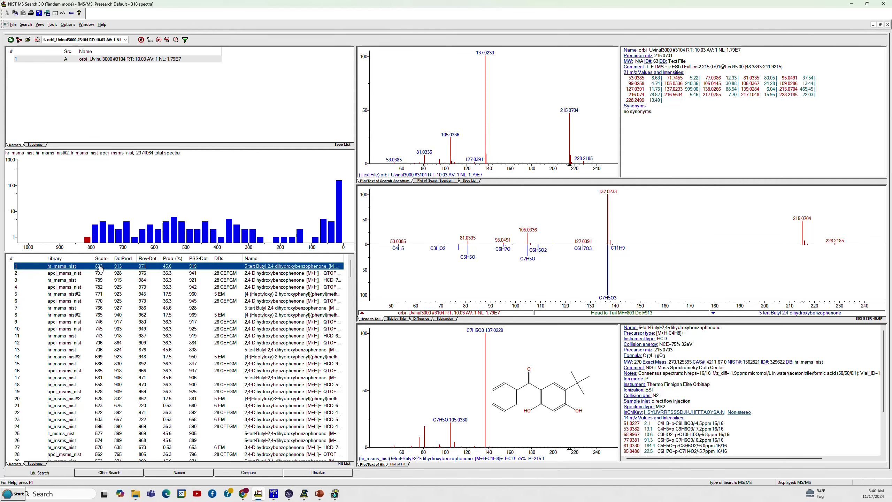
mouse_move(123, 258)
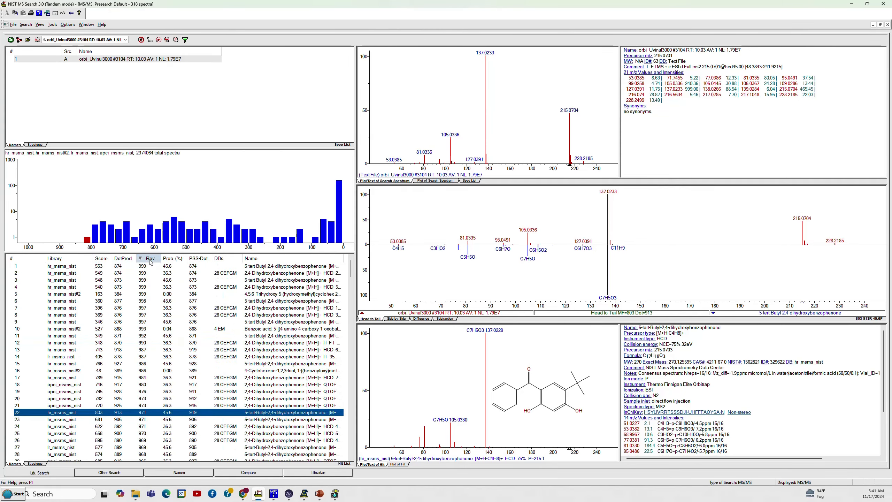
Step: Sort the hit list by the Rev-Dot column
left_click(150, 258)
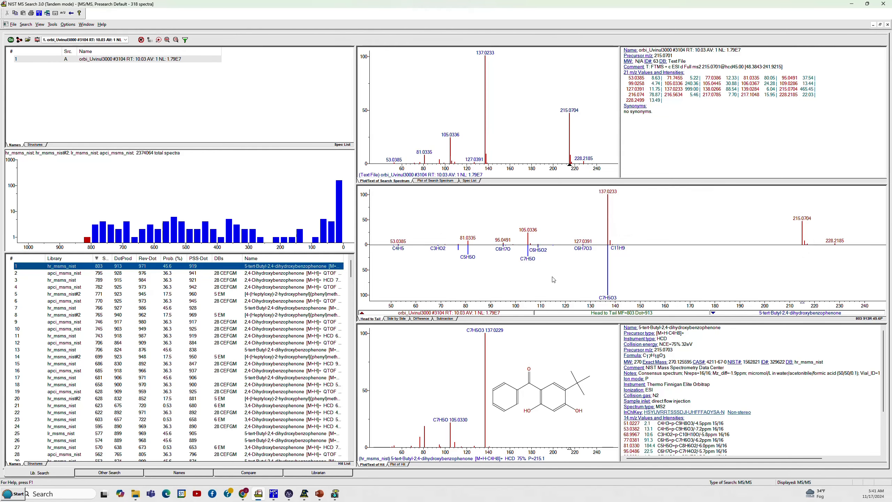
mouse_move(606, 227)
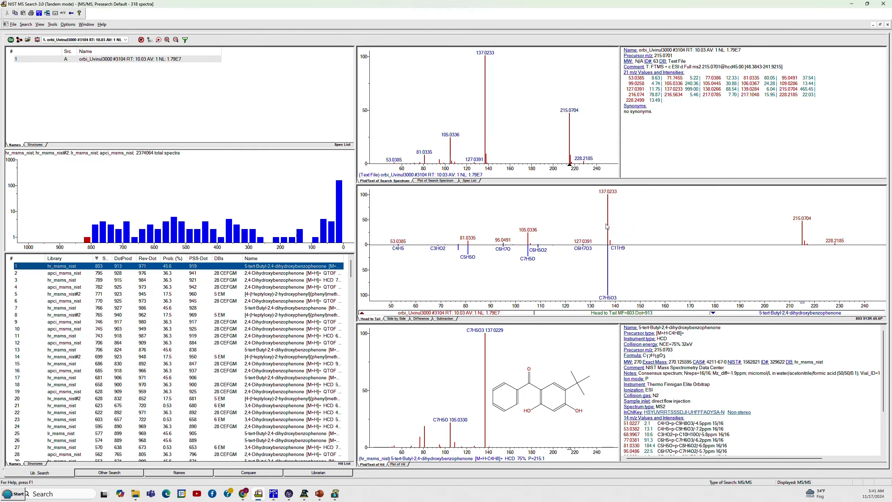
mouse_move(733, 270)
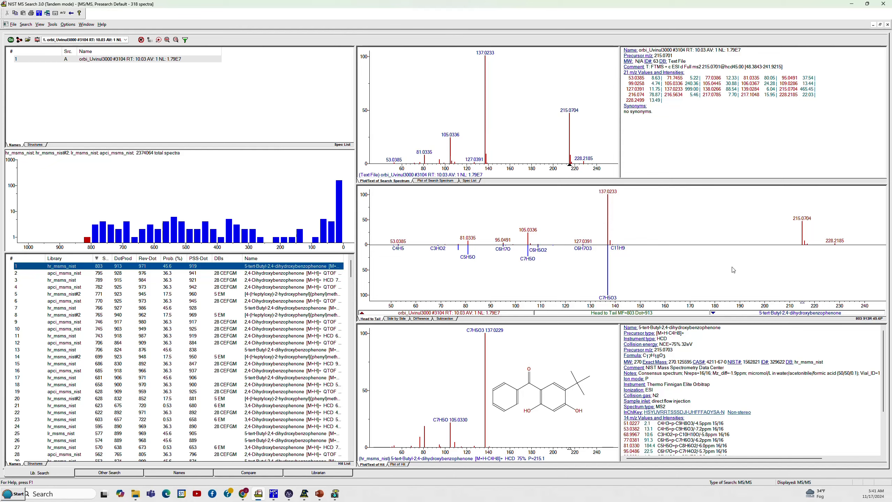
mouse_move(551, 393)
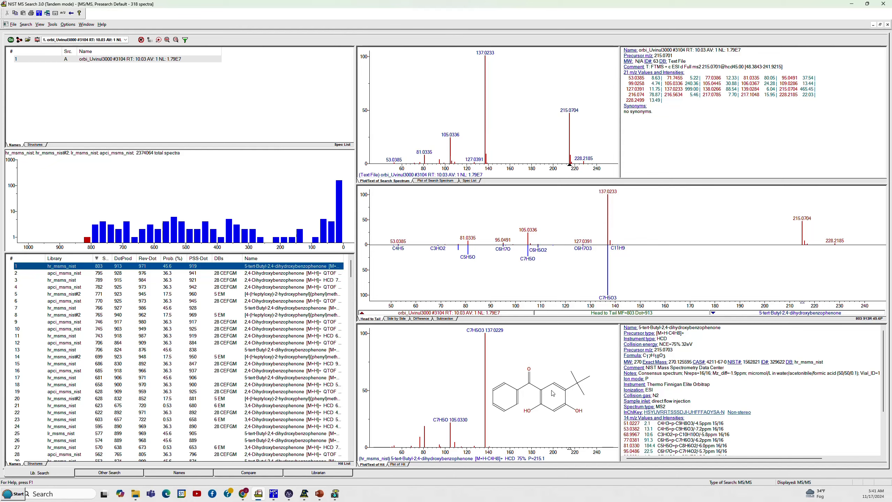
mouse_move(562, 404)
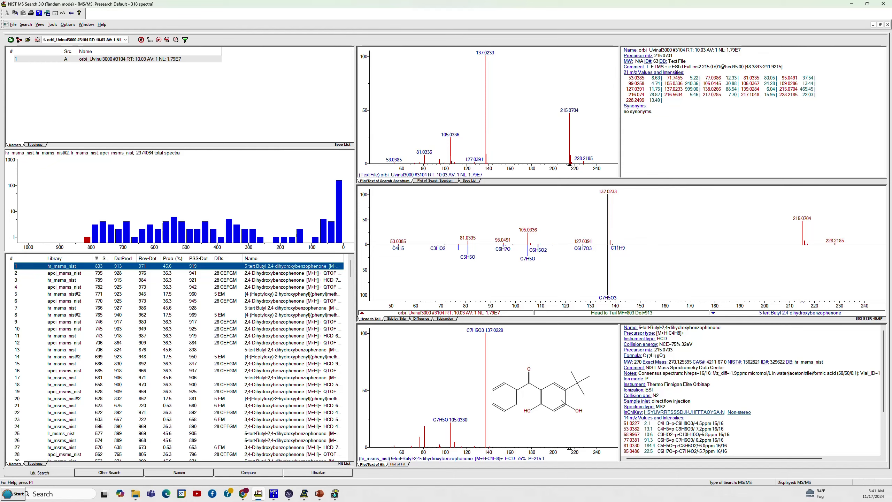
mouse_move(584, 383)
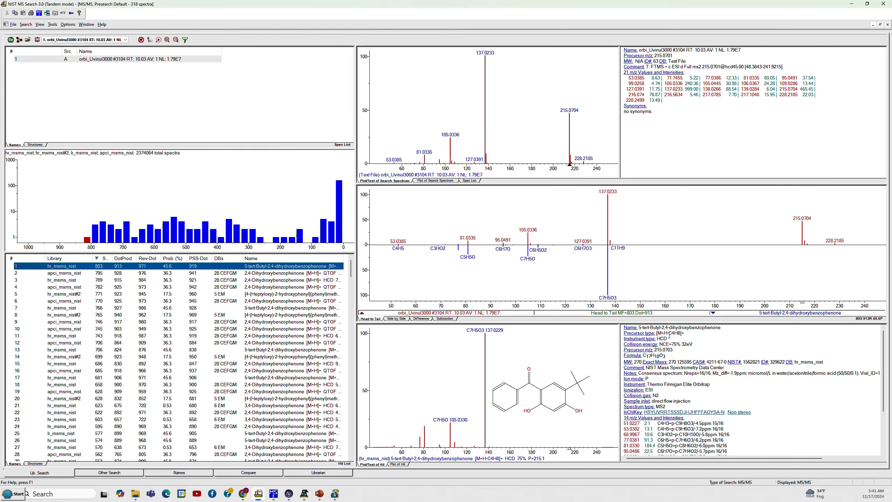
mouse_move(669, 336)
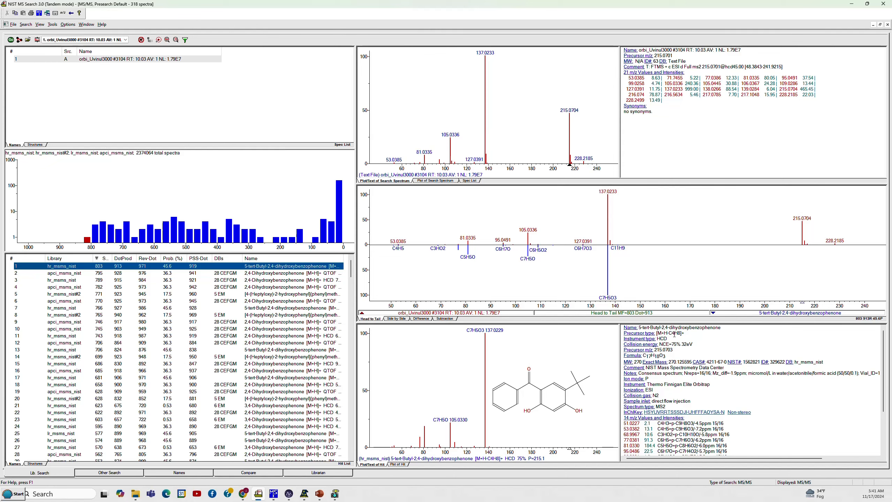
mouse_move(606, 377)
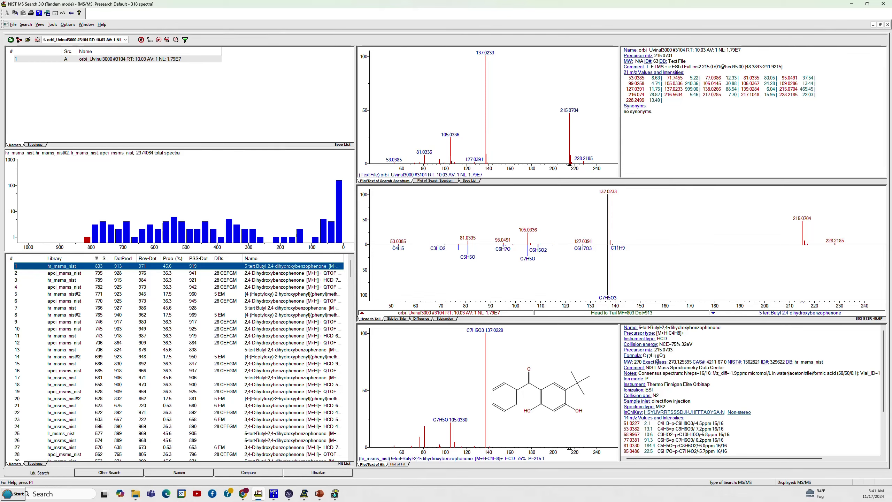
mouse_move(658, 360)
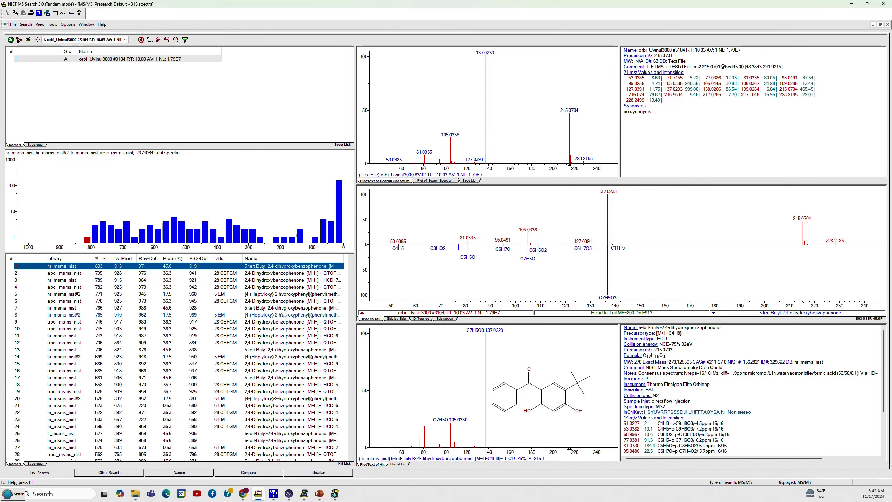
left_click(164, 266)
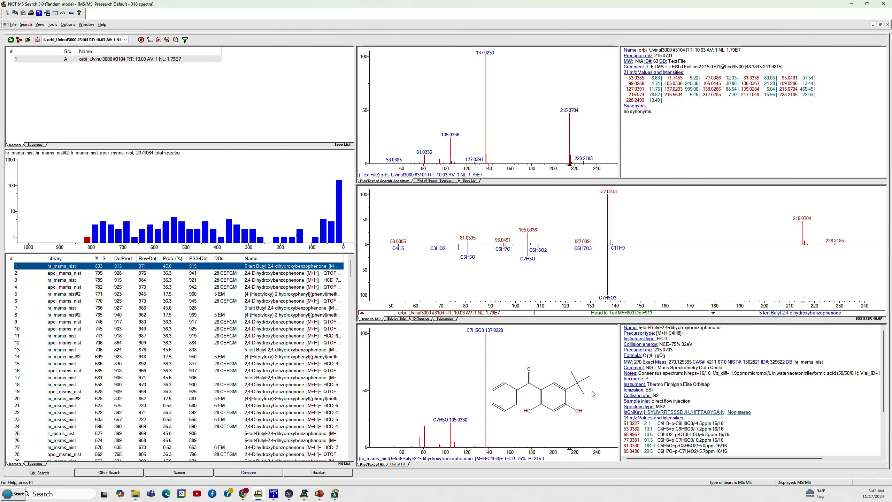
mouse_move(518, 384)
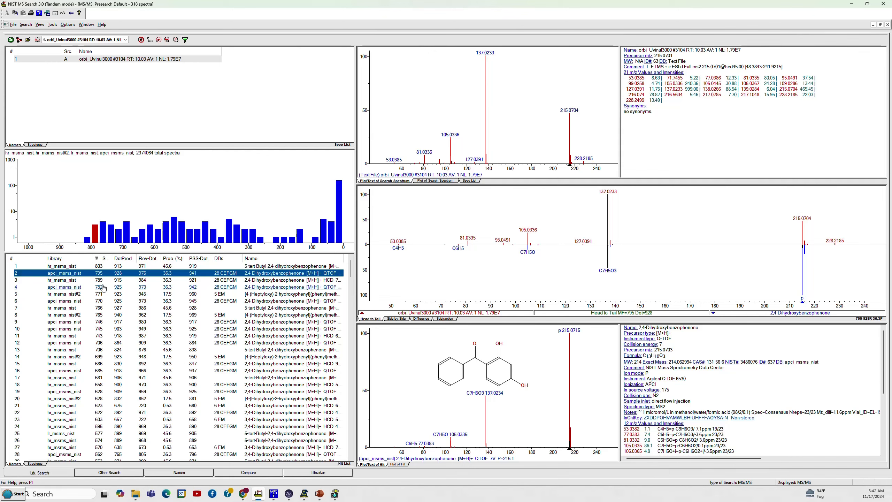
left_click(63, 280)
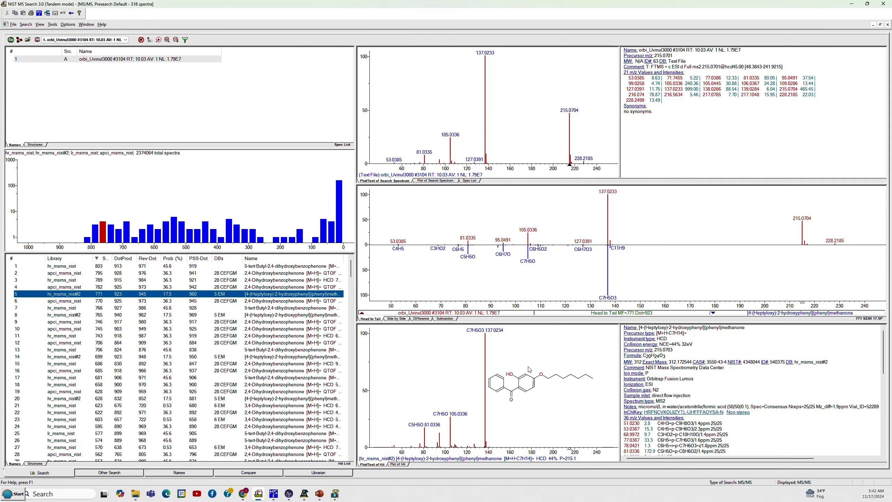
mouse_move(544, 369)
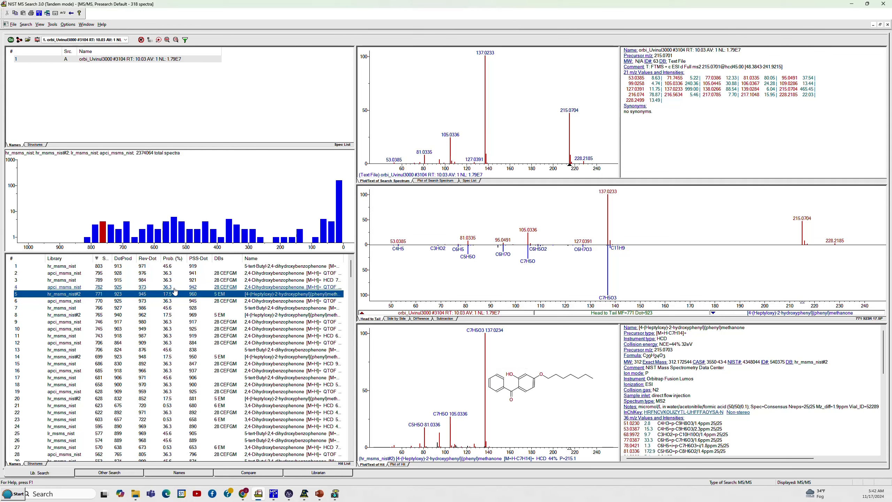
mouse_move(112, 290)
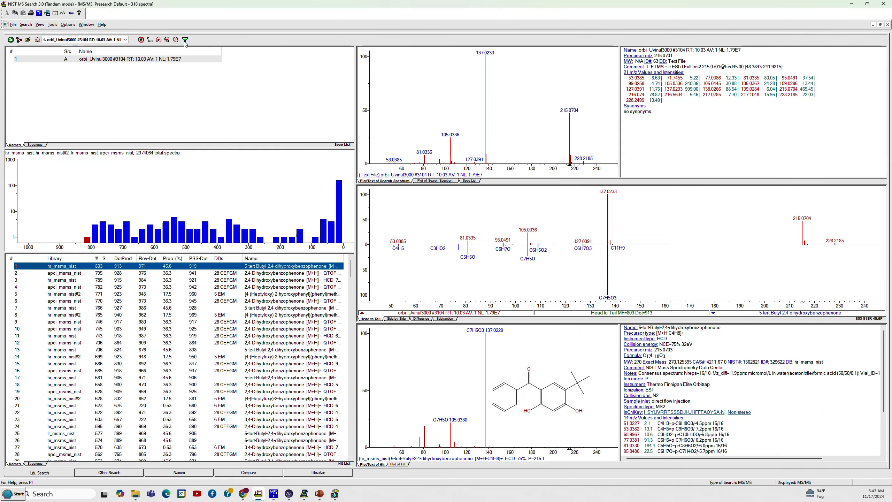
mouse_move(184, 39)
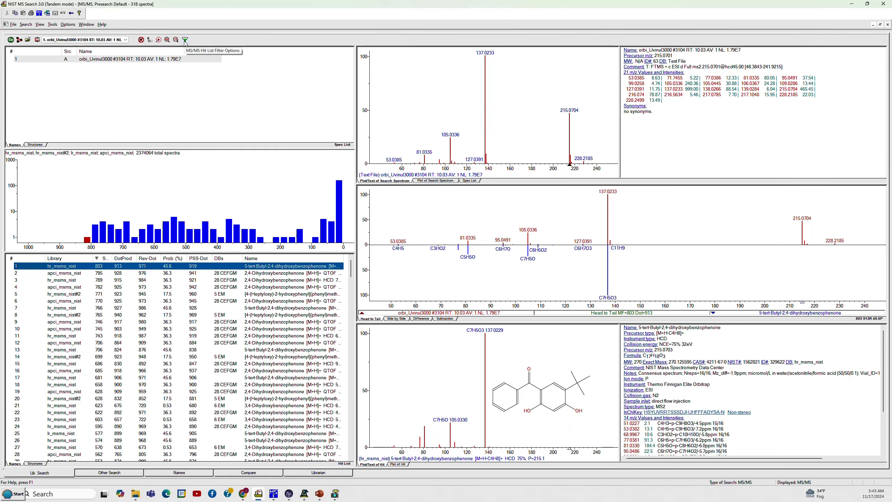
Step: Enable MS/MS hit-list filtering (Tandem Only), narrowing the results to 151 spectra
left_click(185, 40)
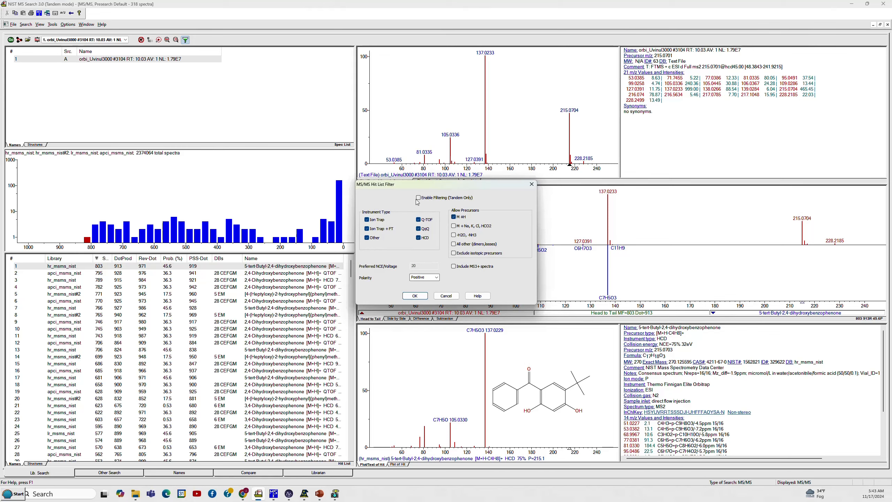
mouse_move(433, 224)
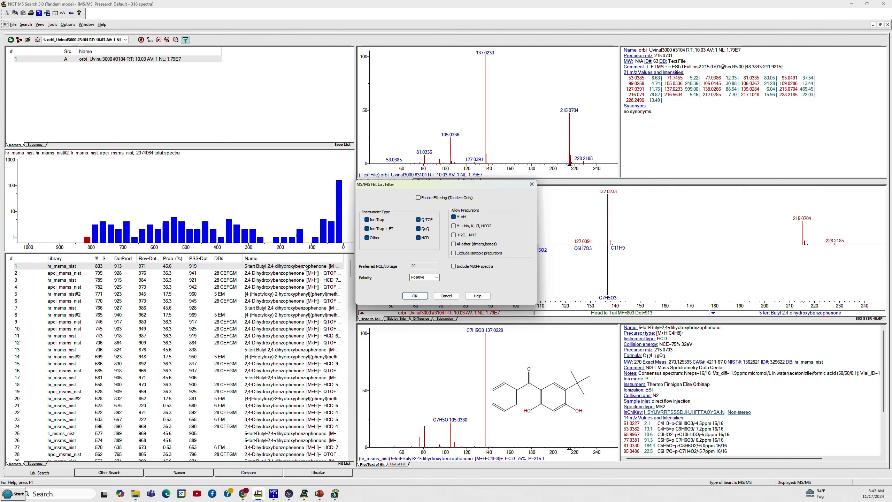
mouse_move(78, 364)
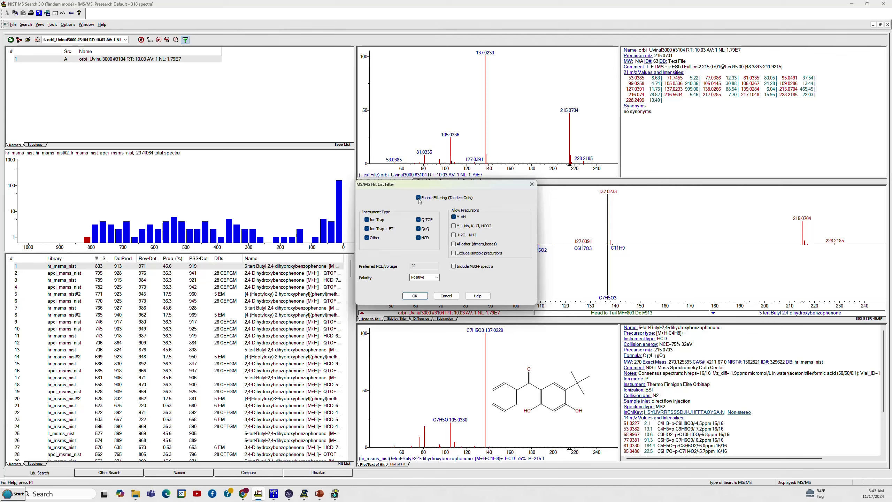
mouse_move(455, 272)
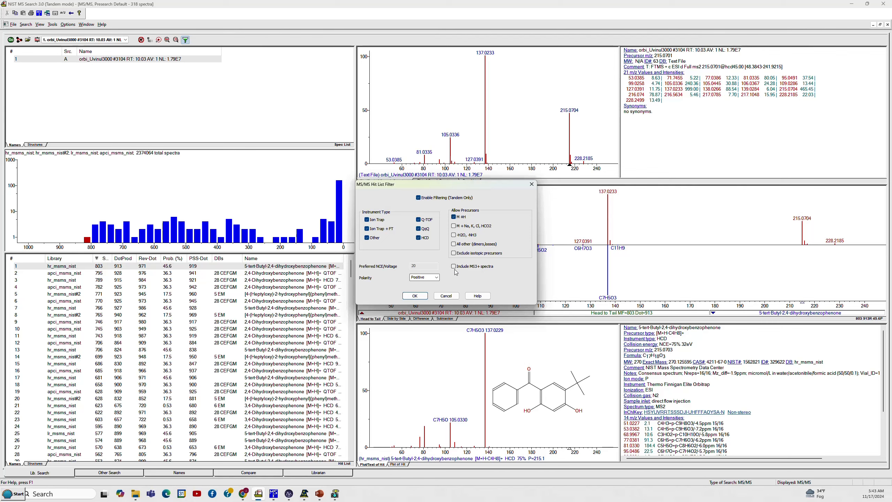
mouse_move(458, 271)
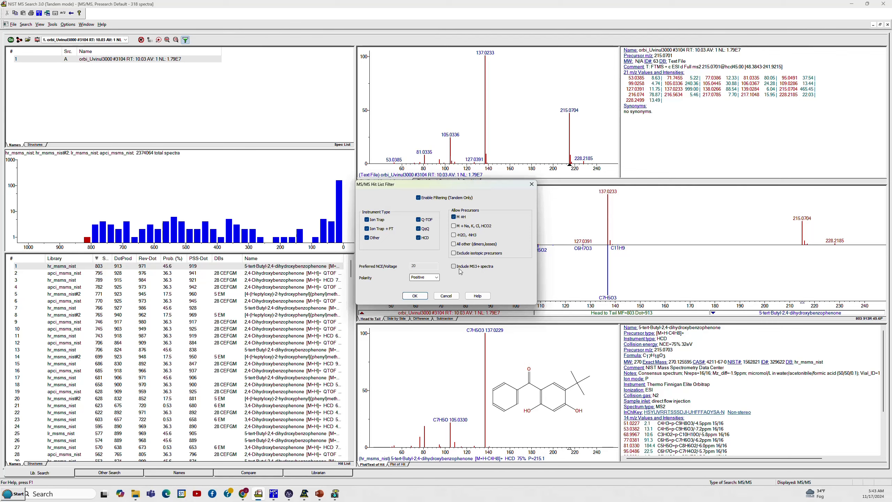
mouse_move(455, 271)
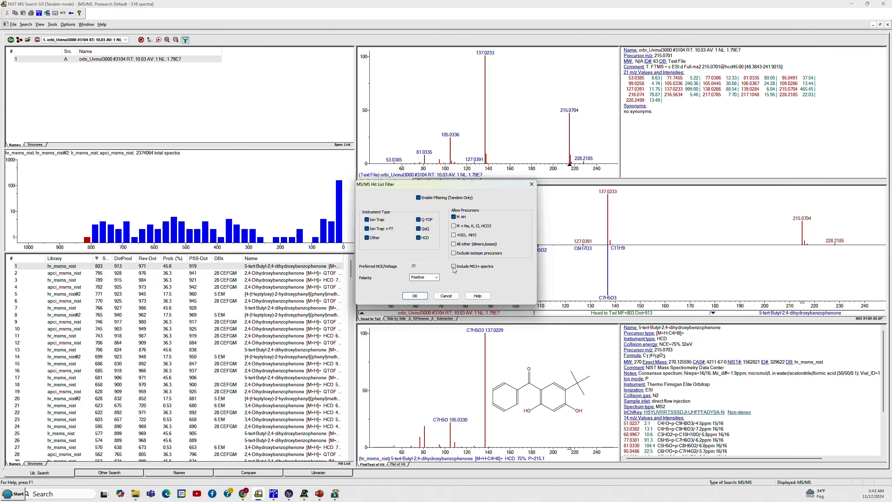
mouse_move(418, 282)
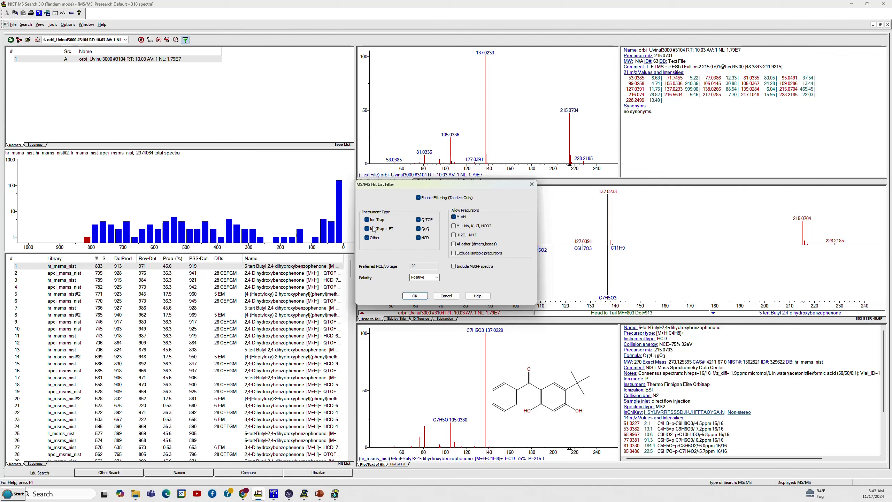
mouse_move(465, 228)
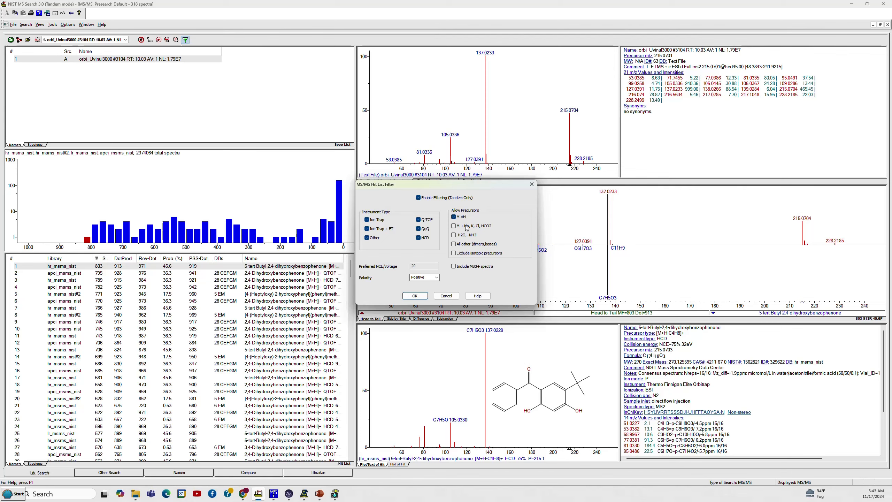
left_click(415, 295)
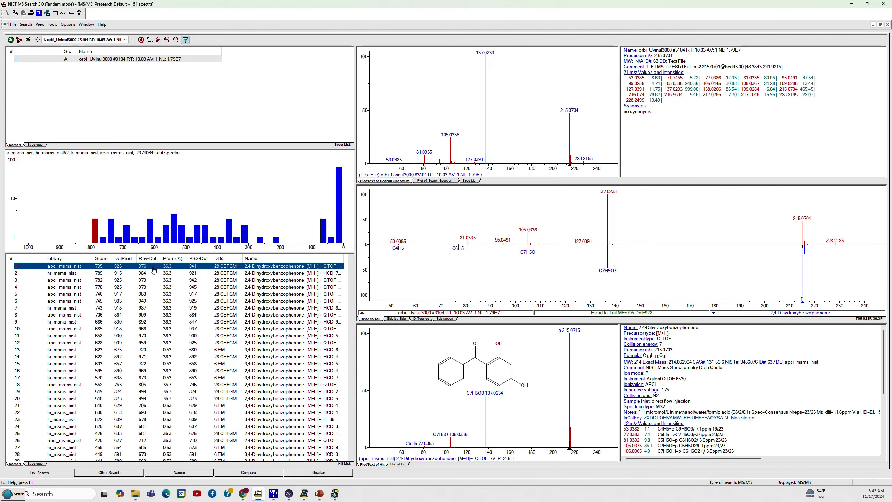
left_click(63, 280)
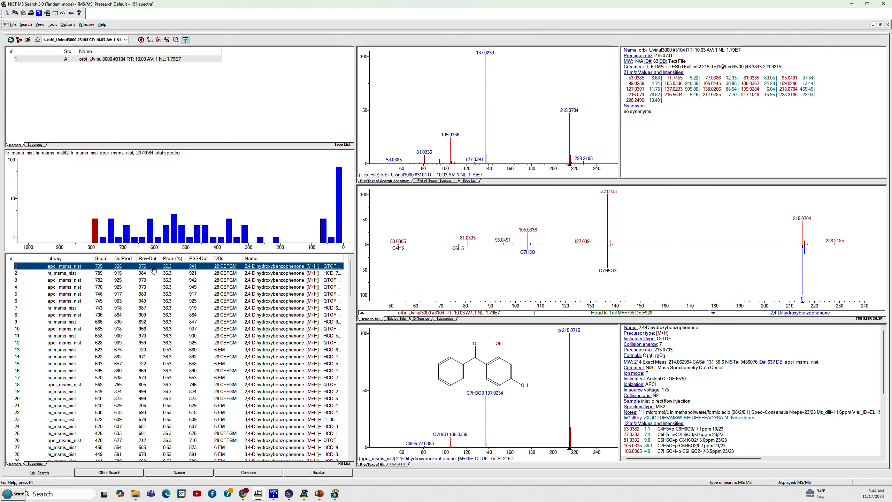
scroll("down", 3)
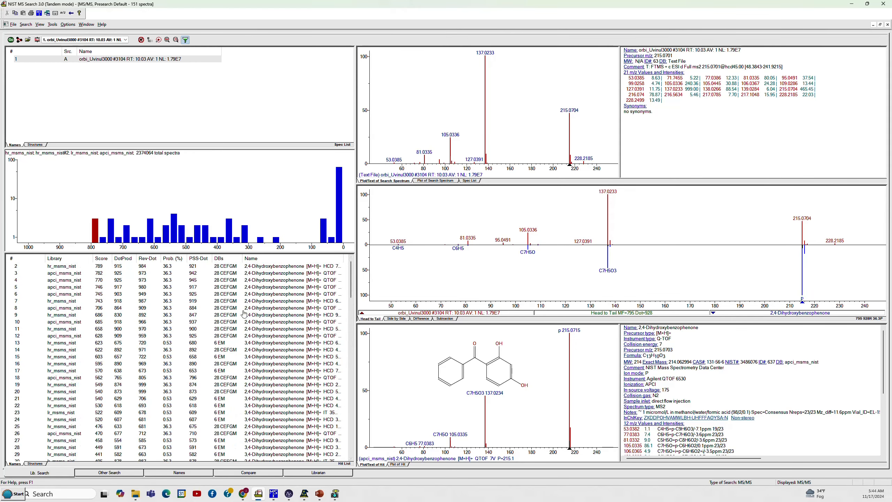
scroll("down", 3)
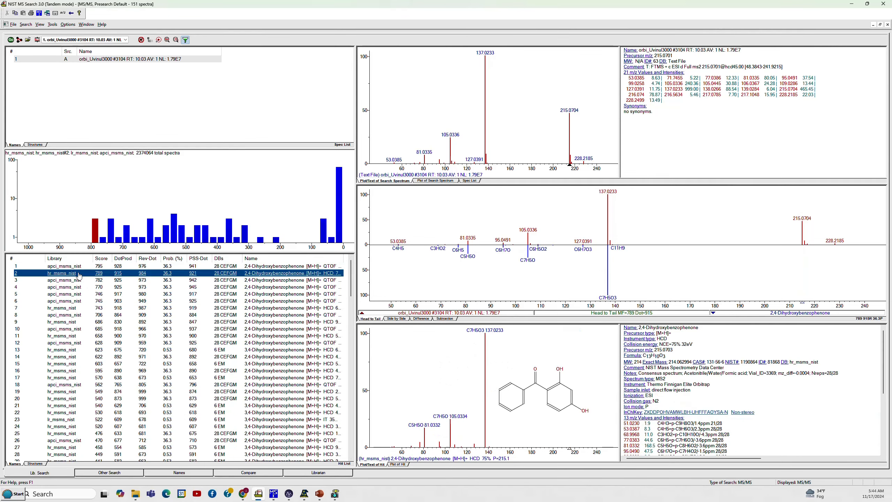
left_click(64, 301)
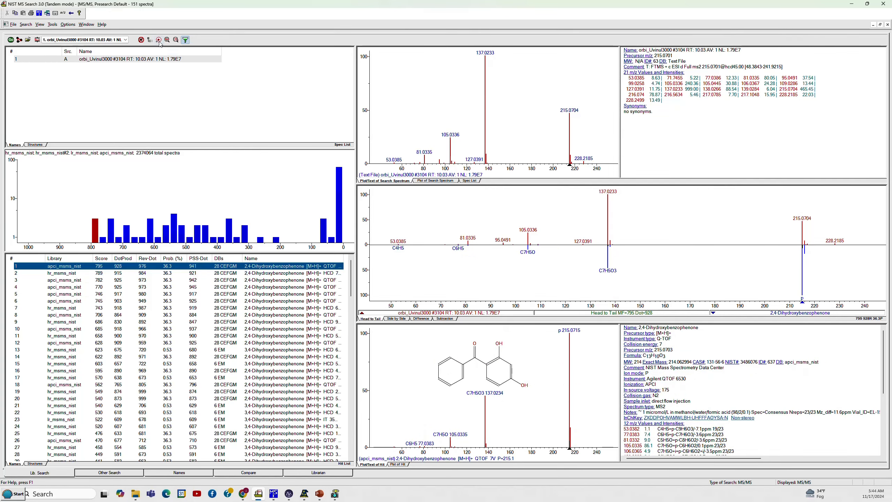
mouse_move(159, 39)
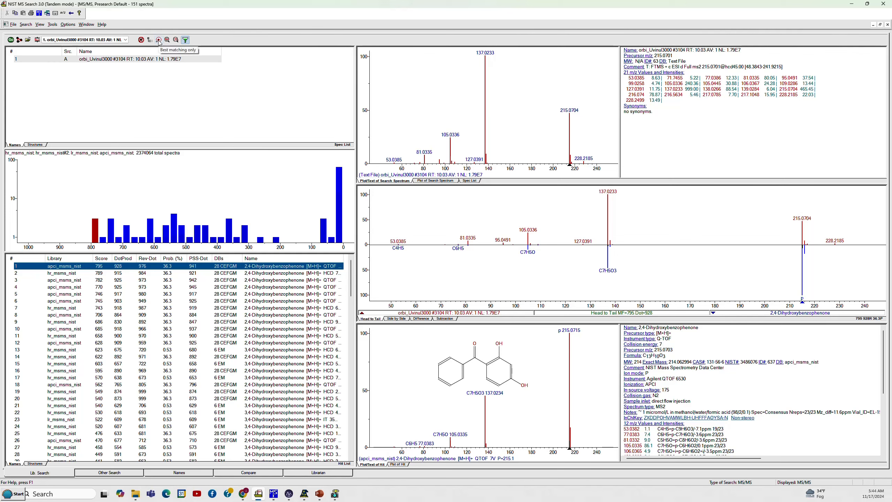
left_click(158, 40)
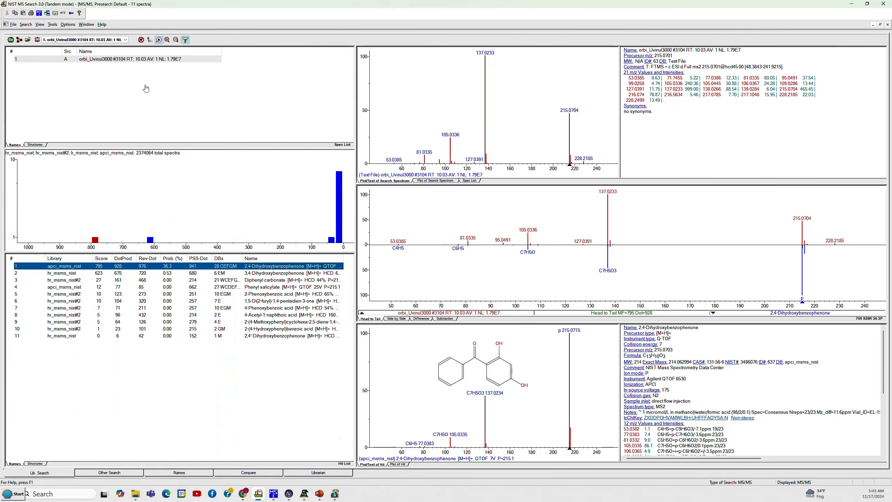
mouse_move(145, 157)
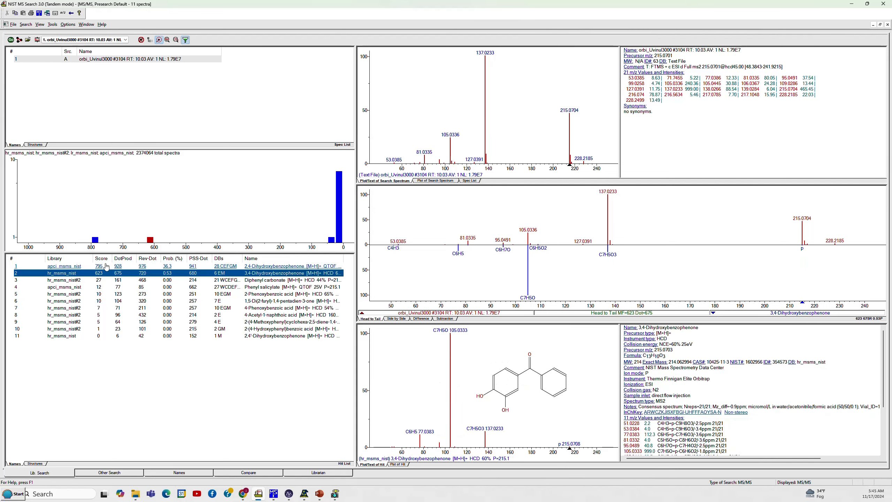
left_click(64, 265)
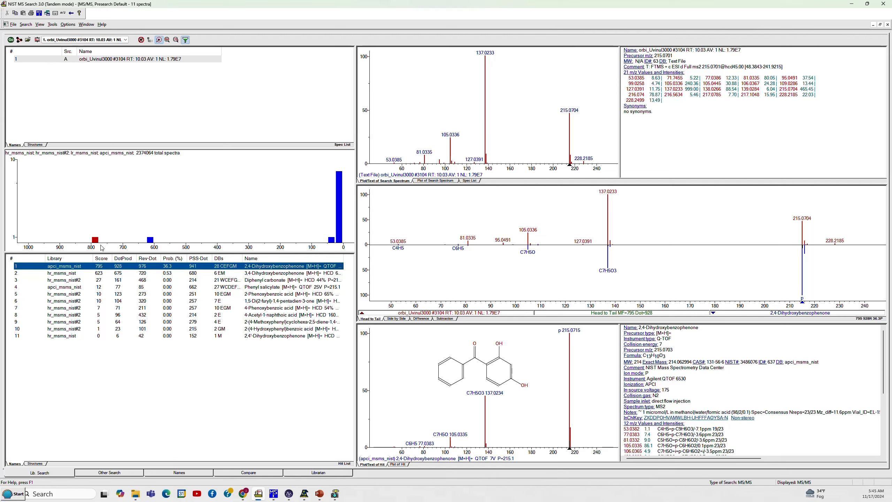
mouse_move(158, 79)
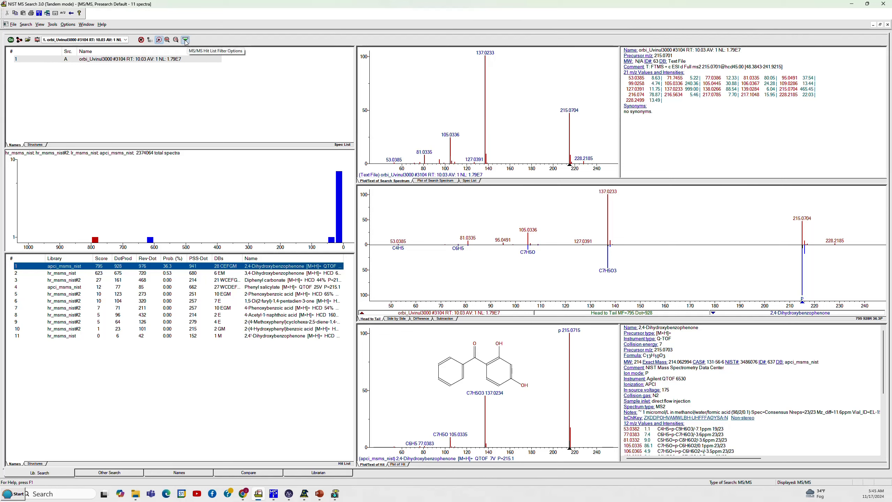
Step: Confirm hit-list filtering disabled to restore 318 spectra, then pick a File menu command
left_click(184, 40)
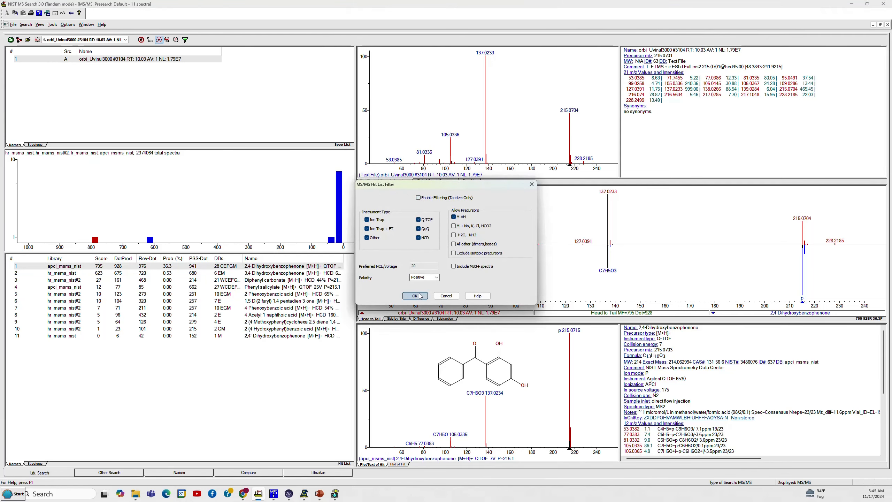
left_click(415, 295)
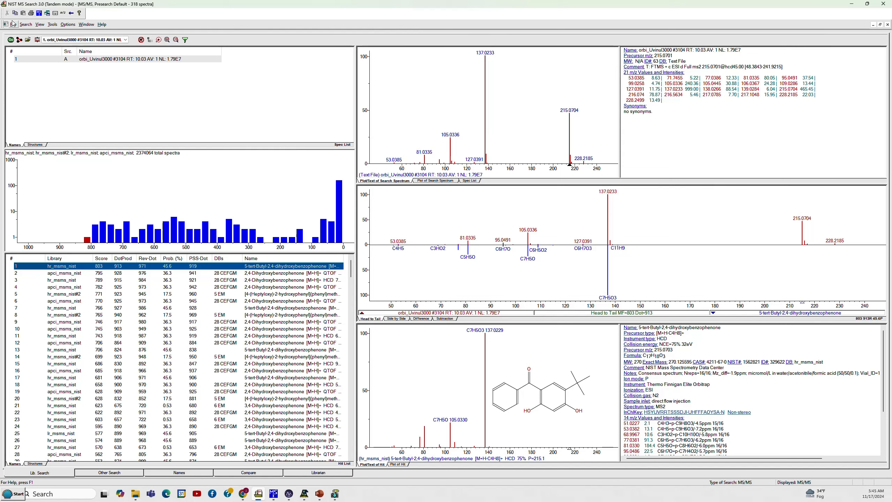
left_click(13, 24)
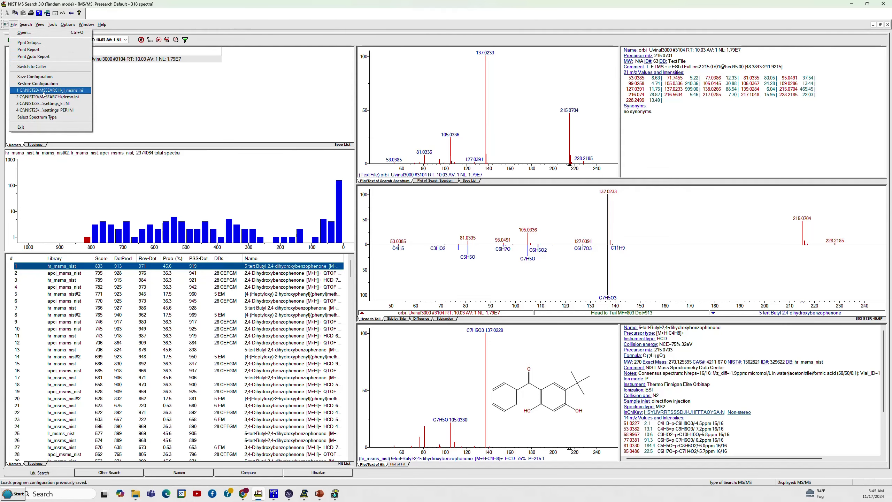
left_click(52, 90)
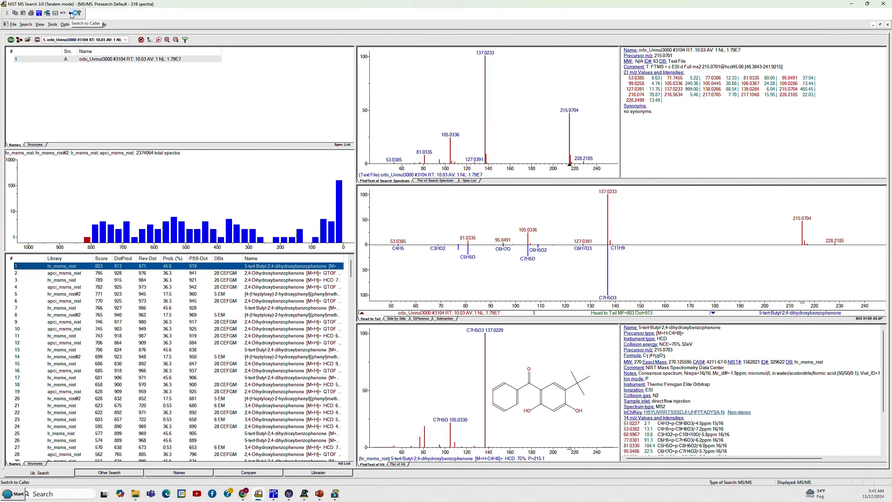
Step: Bring Thermo FreeStyle back to the front with the 10.03-minute MS2 spectrum
left_click(75, 13)
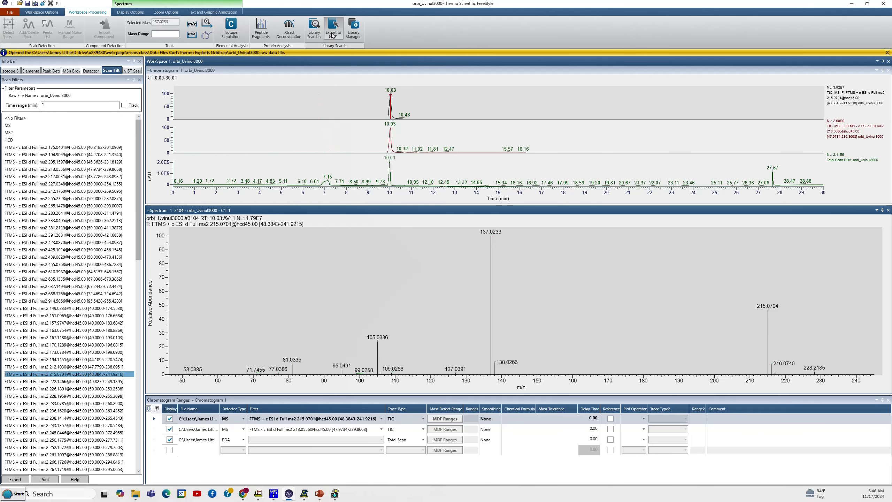
mouse_move(333, 27)
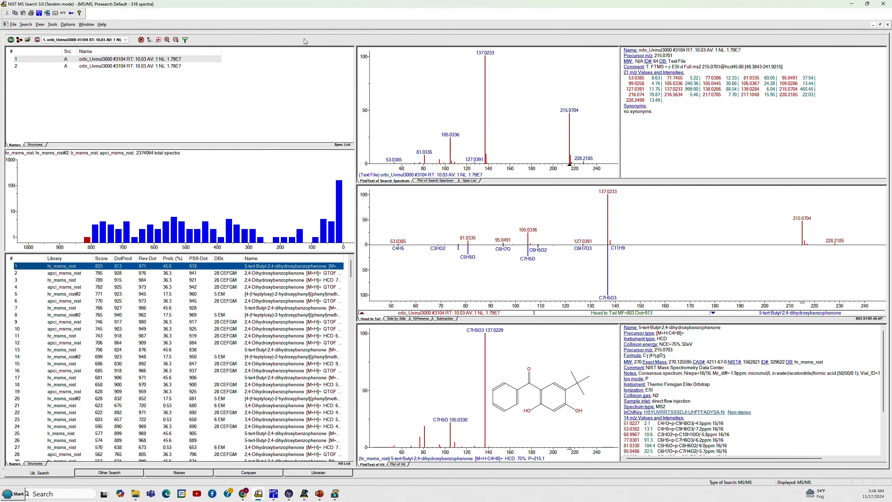
mouse_move(601, 10)
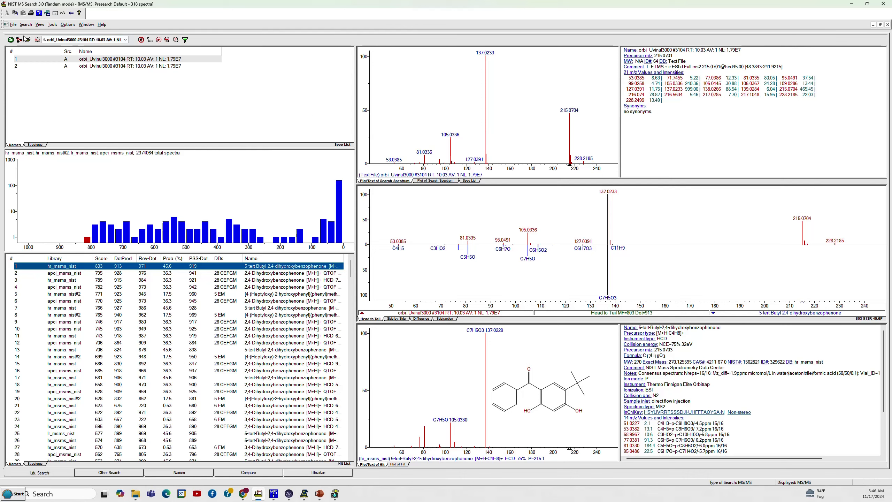
mouse_move(37, 39)
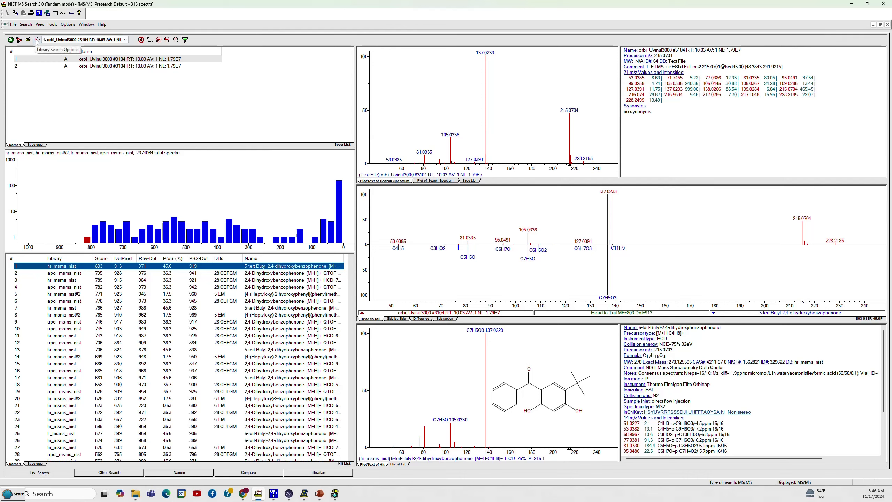
Step: Set the search type to HiRes NoPrecursor, keeping the spectrum's precursor m/z after trying 391.284
left_click(36, 39)
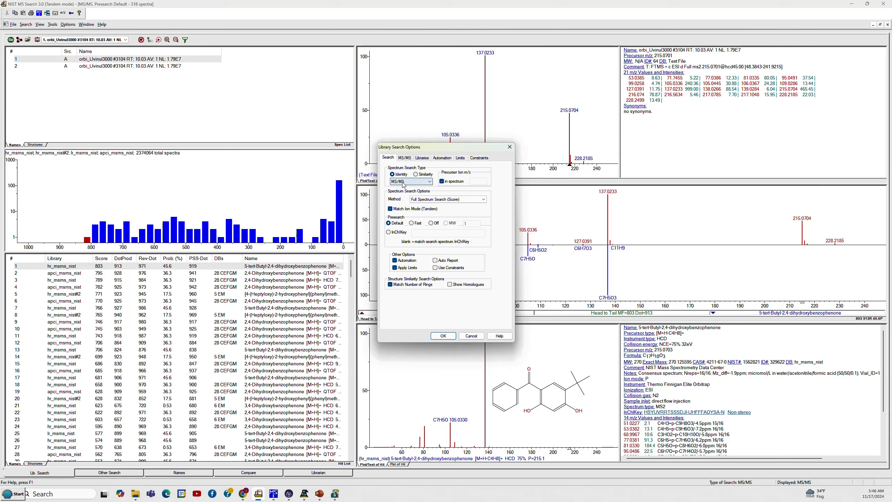
mouse_move(419, 186)
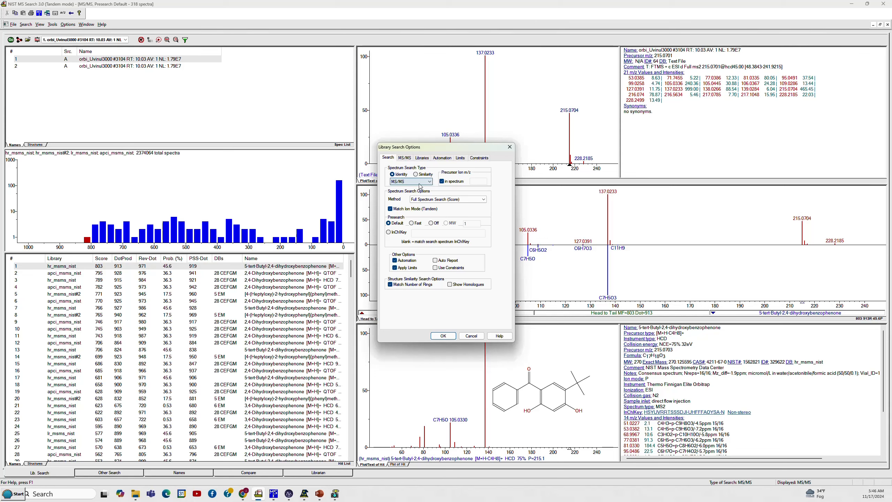
mouse_move(436, 188)
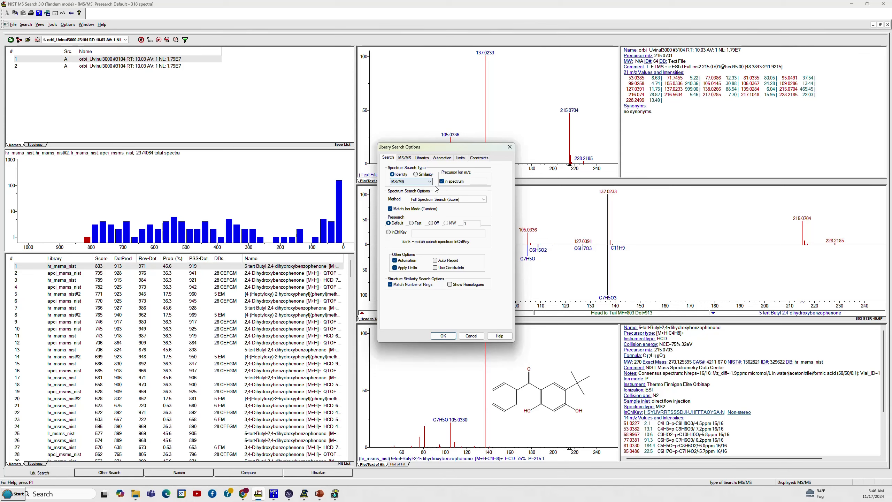
left_click(440, 181)
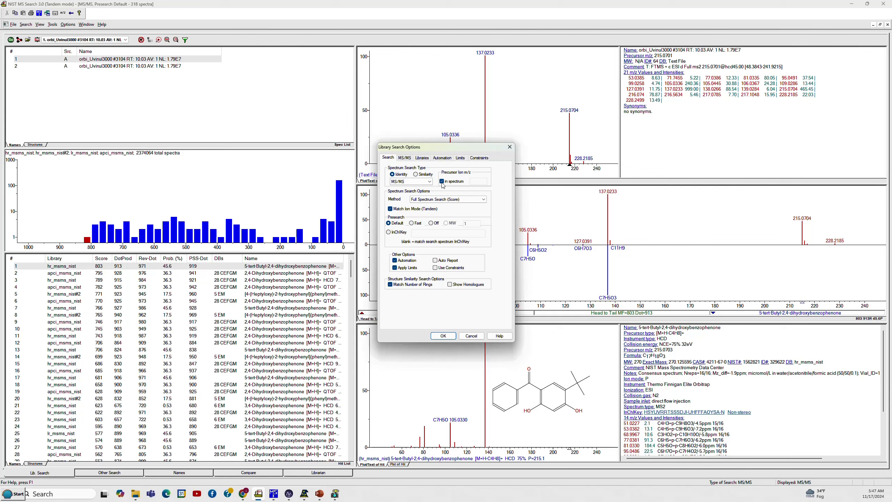
mouse_move(687, 59)
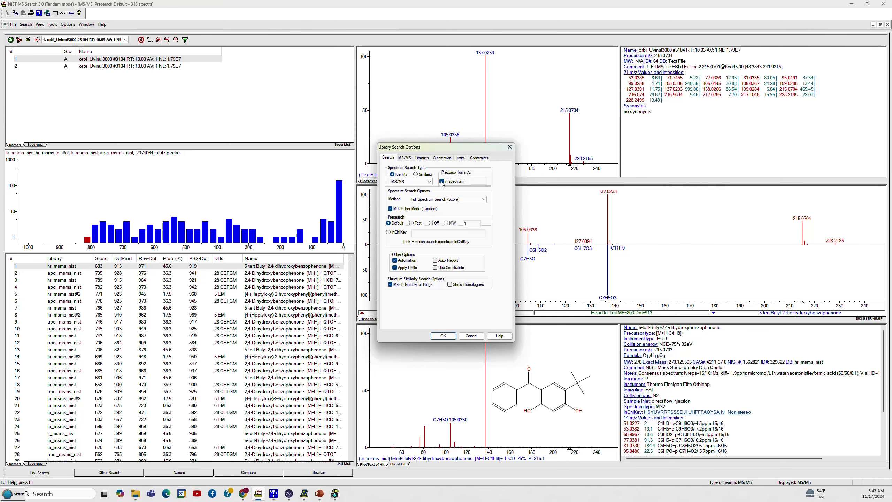
type("391.284")
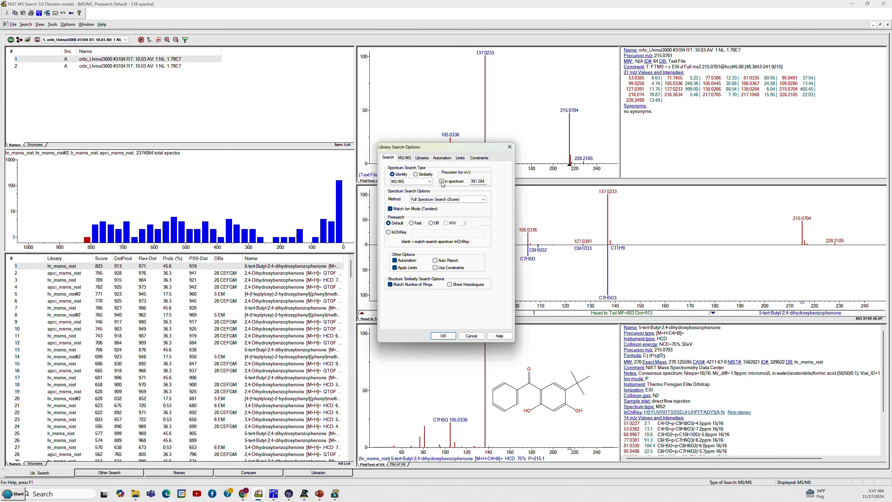
left_click(440, 181)
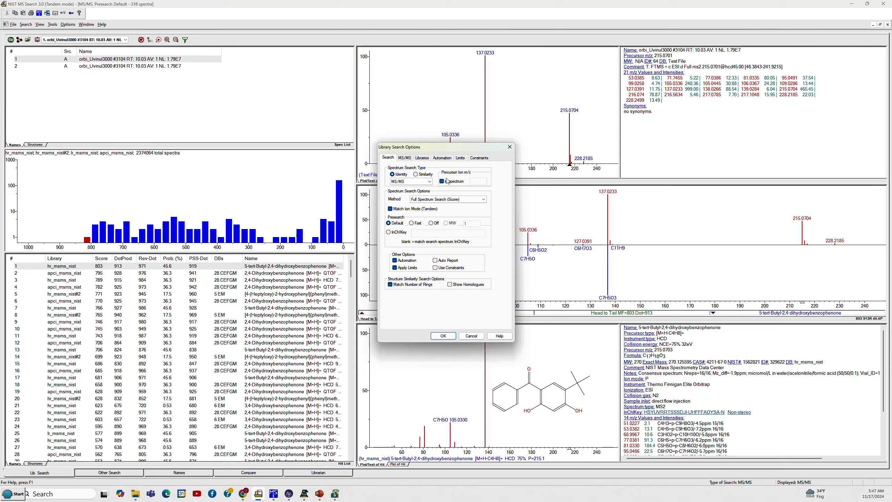
mouse_move(443, 181)
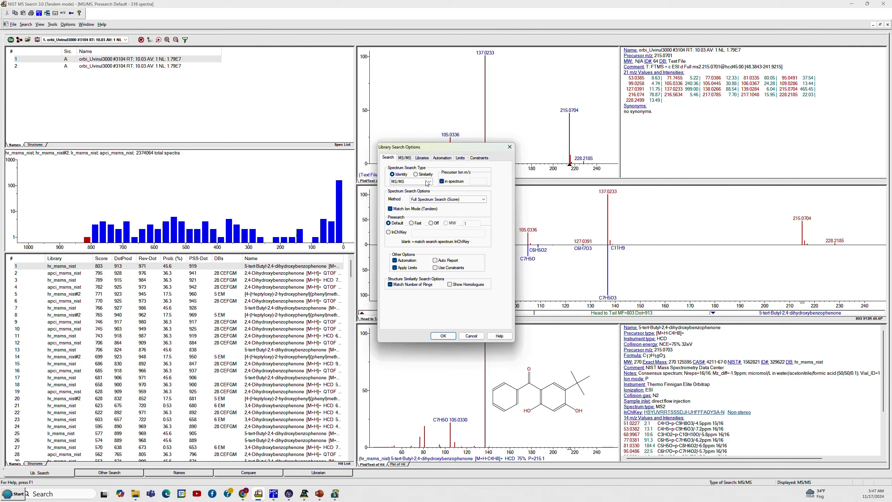
left_click(428, 181)
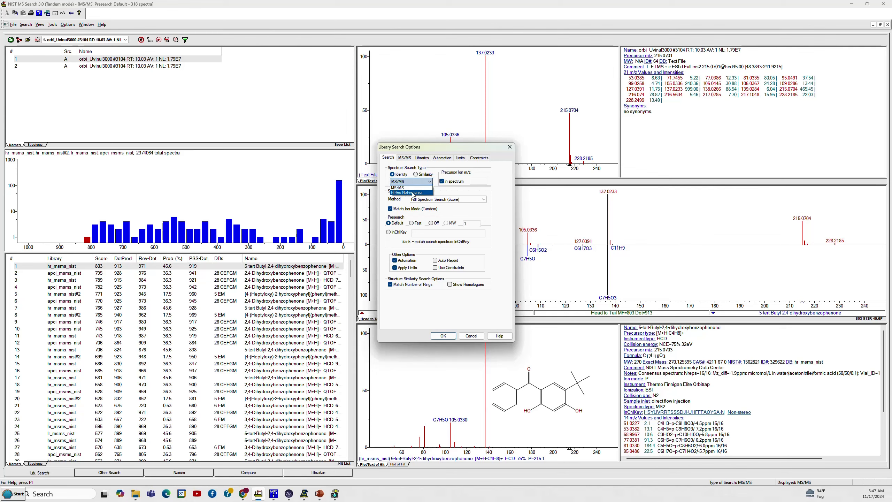
left_click(407, 192)
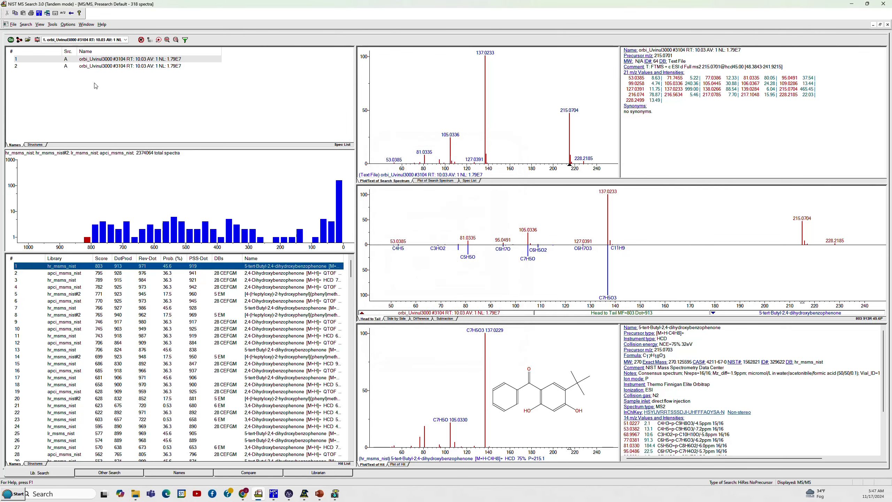
Step: Run the search on the first query spectrum and browse the resulting hits
left_click(10, 39)
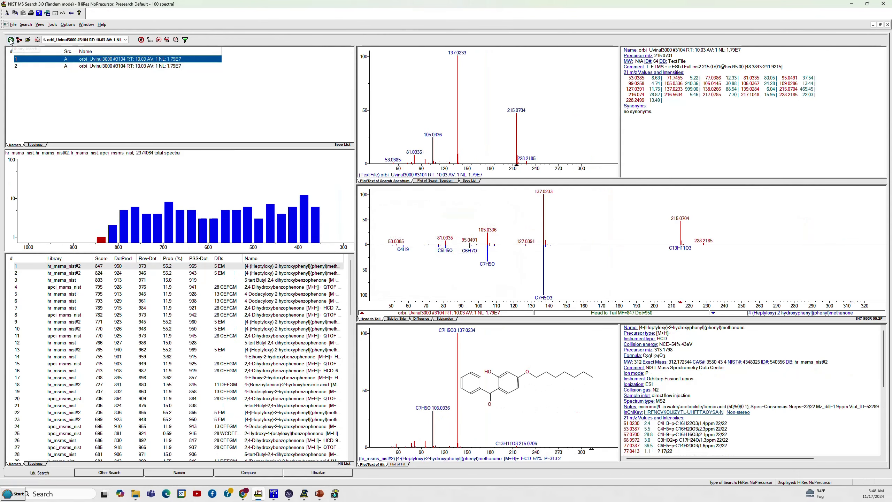
mouse_move(10, 39)
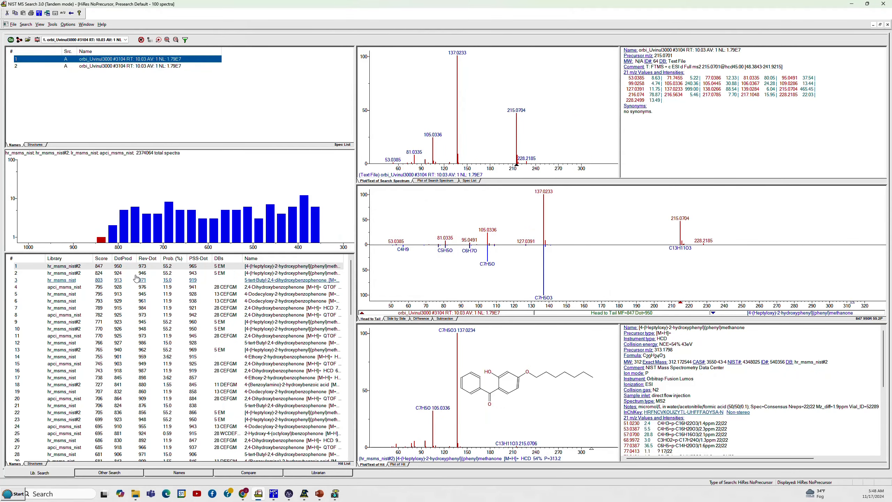
left_click(62, 265)
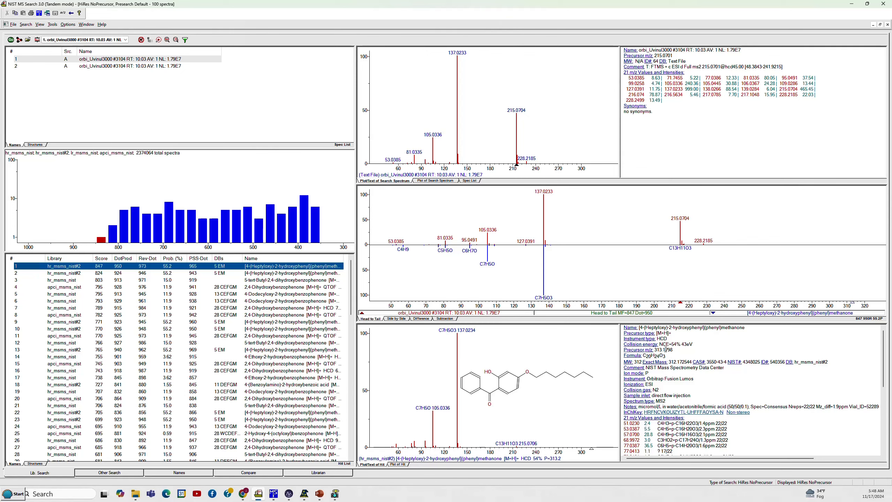
left_click(57, 265)
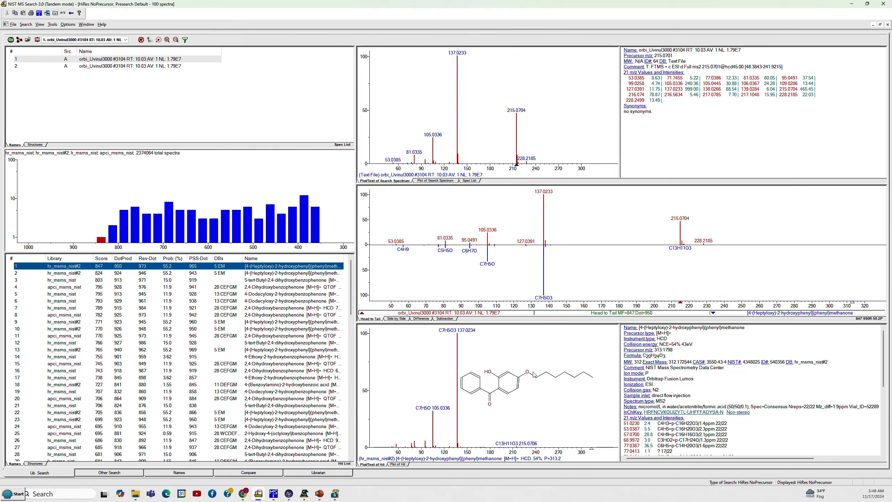
mouse_move(487, 350)
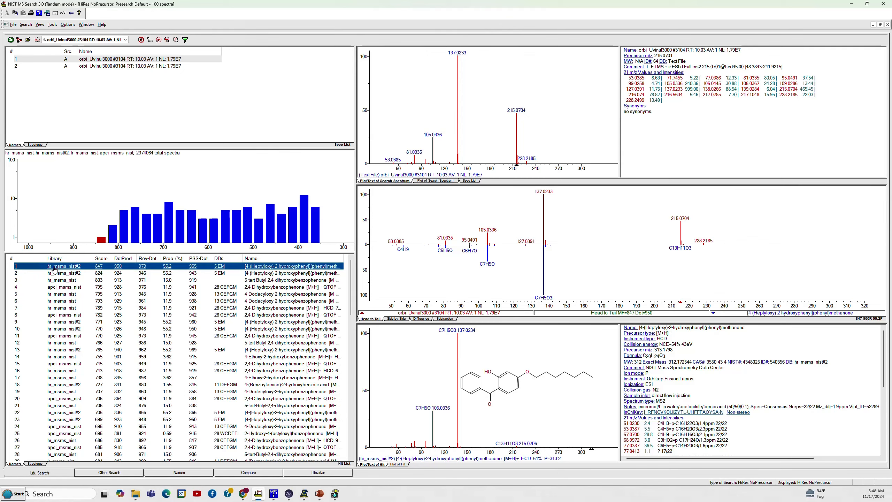
left_click(63, 273)
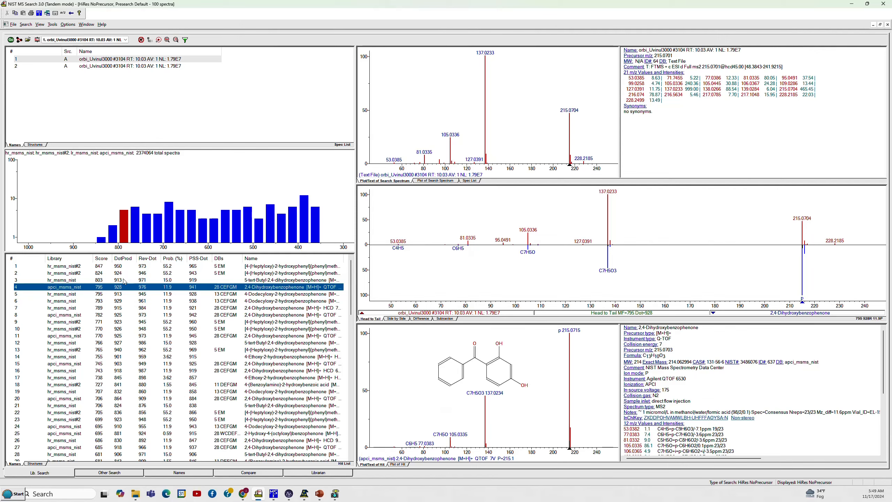
left_click(66, 266)
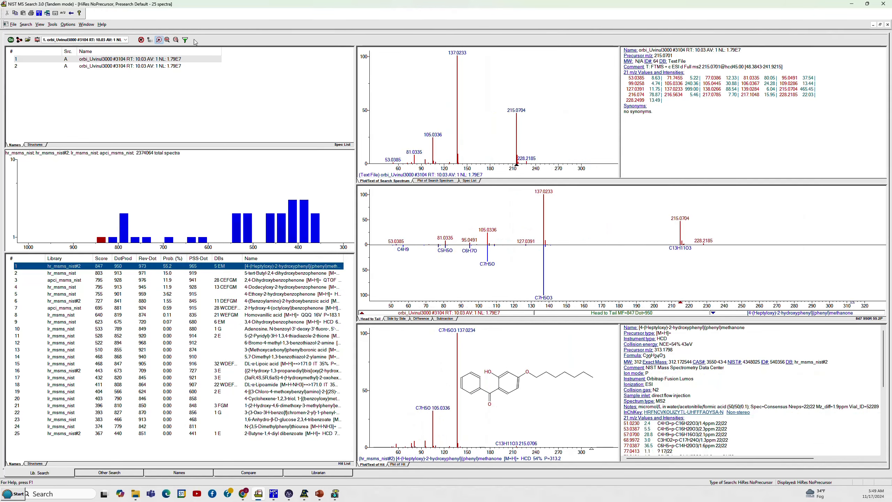
mouse_move(184, 40)
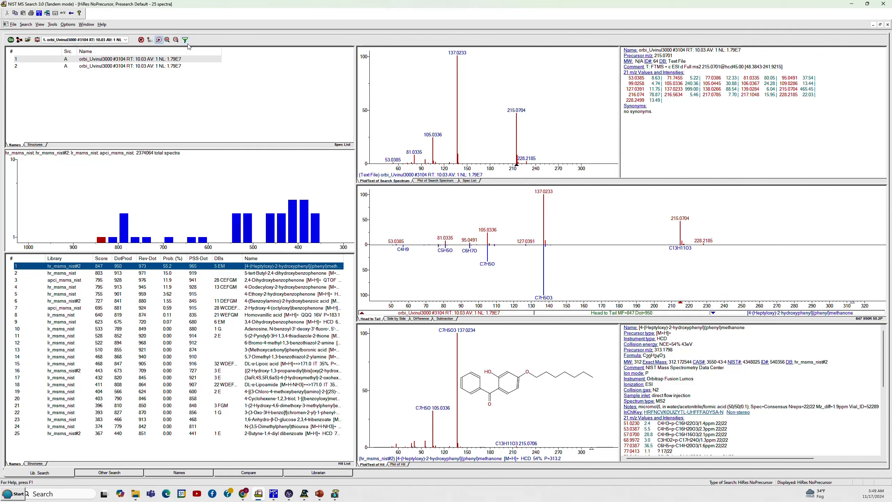
Step: Enable MS/MS hit-list filtering, trimming the HiRes no-precursor results to 12 spectra
left_click(185, 40)
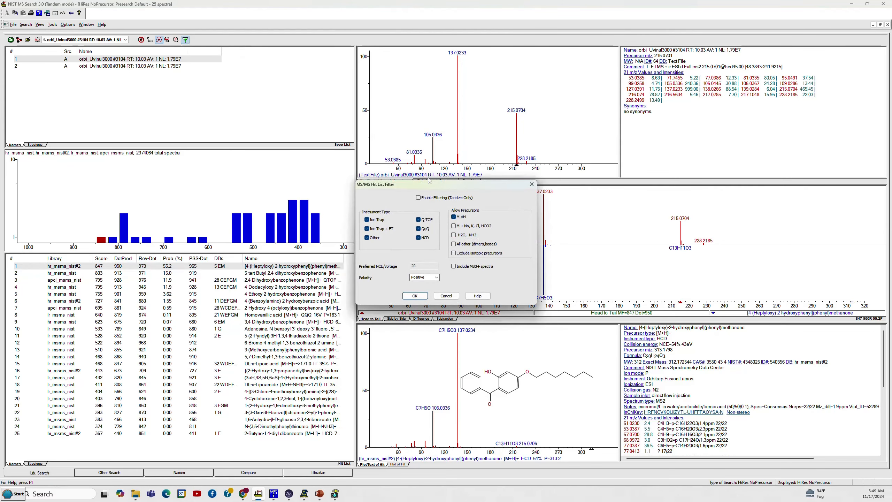
left_click(418, 197)
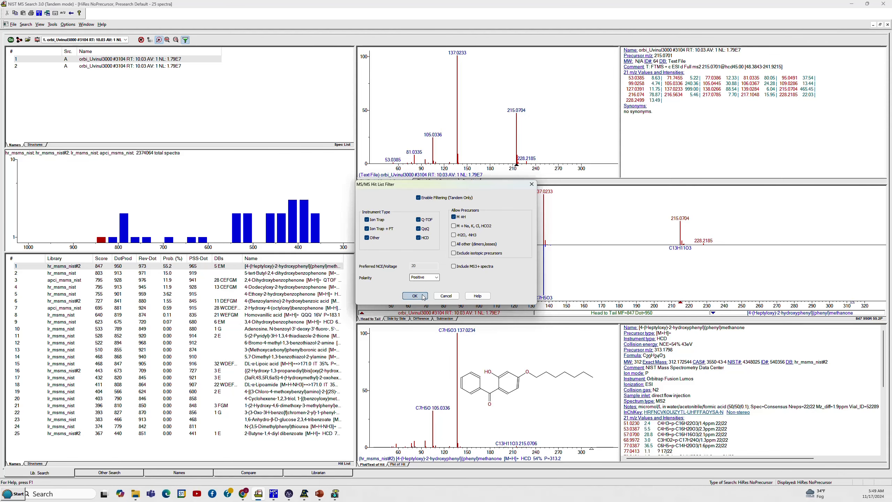
left_click(414, 295)
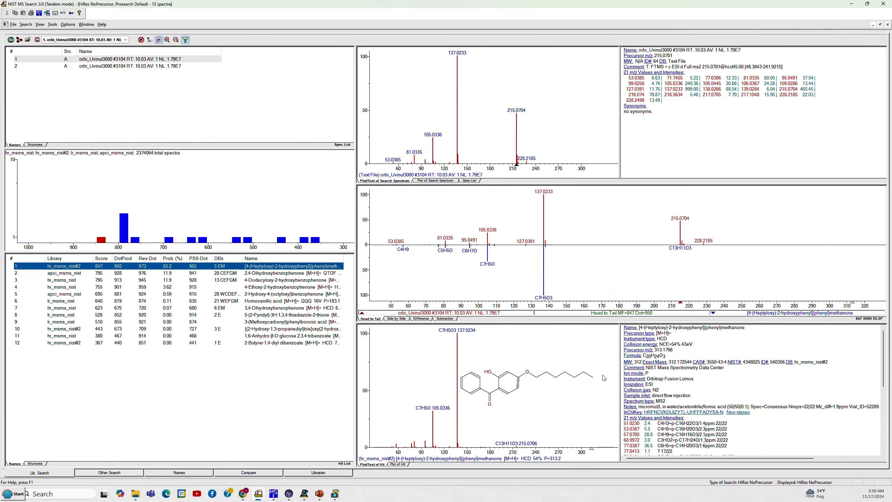
mouse_move(461, 398)
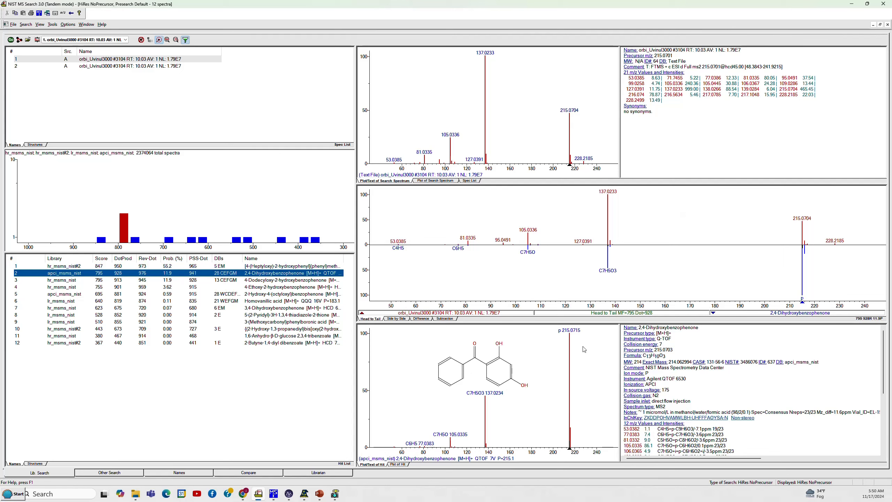
mouse_move(569, 336)
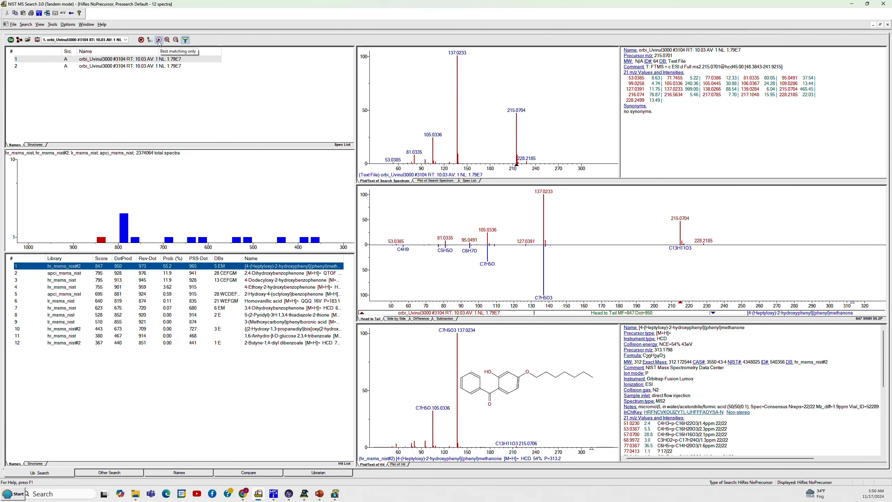
Step: Turn off 'Best matching only' and hit-list filtering, restoring all 100 spectra
left_click(185, 39)
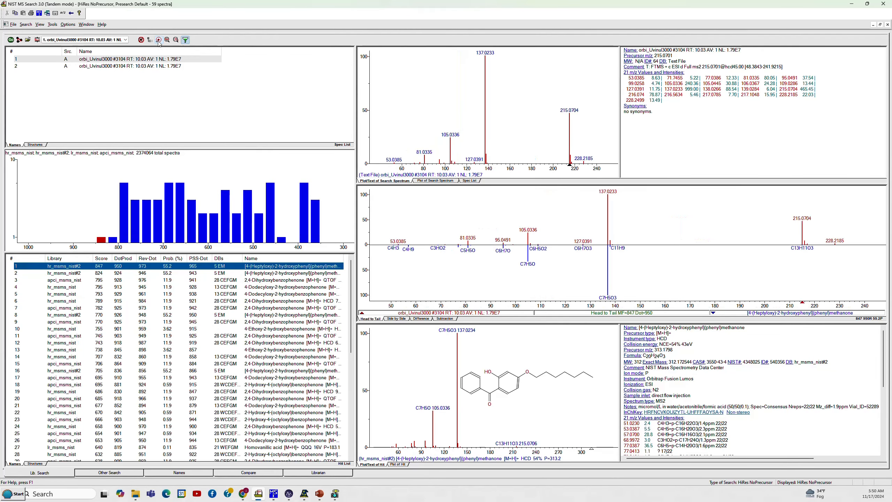
left_click(185, 39)
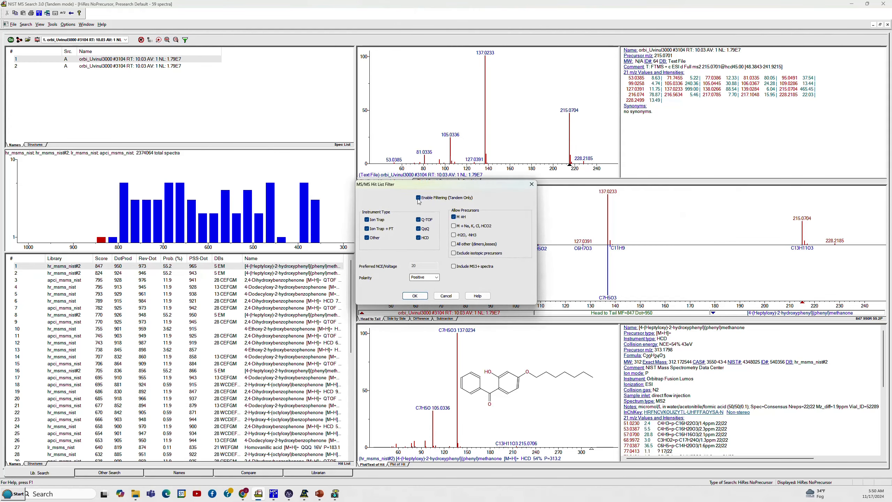
left_click(418, 197)
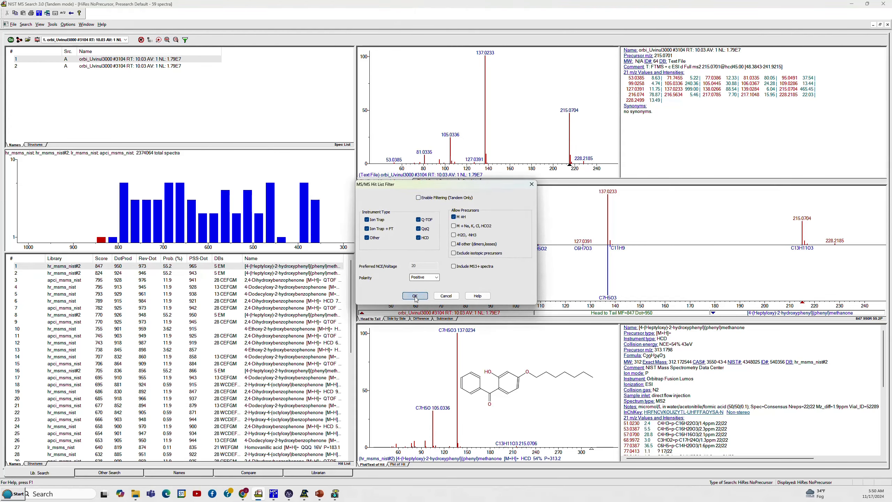
left_click(415, 295)
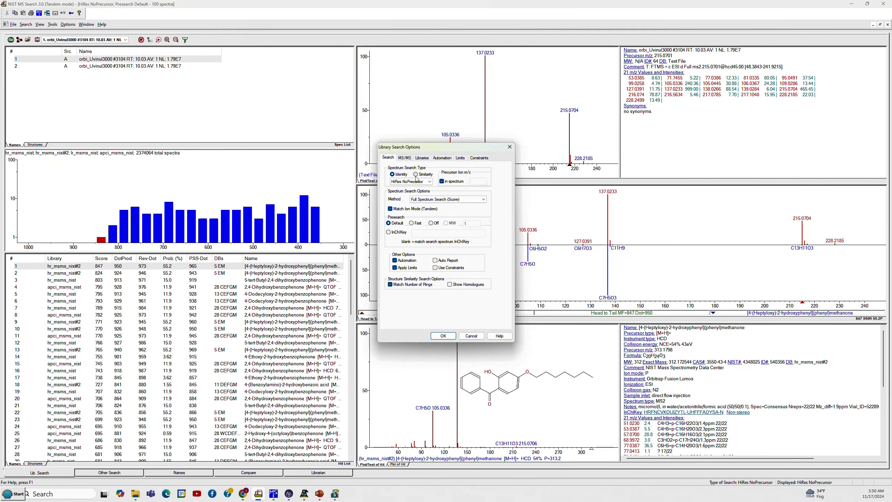
Step: Set the library search to Similarity with MS/MS Hybrid, listing 100 hits led by 2-Hydroxy-4-methoxybenzophenone
left_click(415, 174)
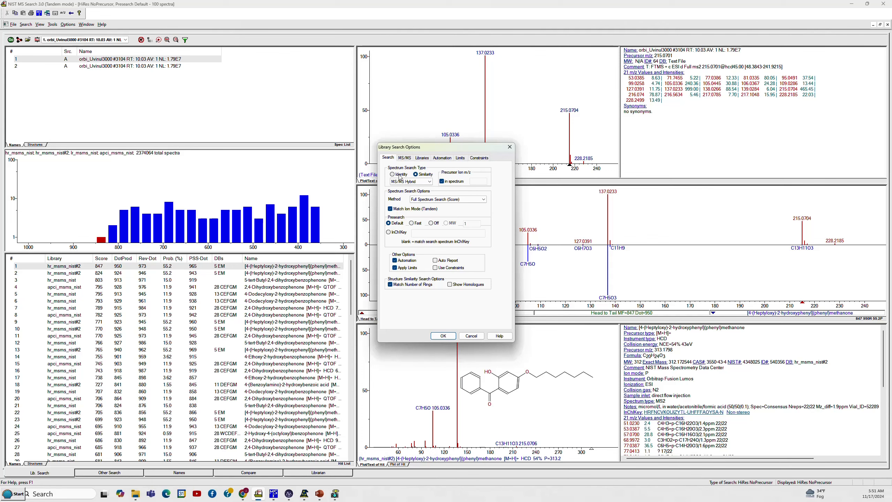
left_click(393, 175)
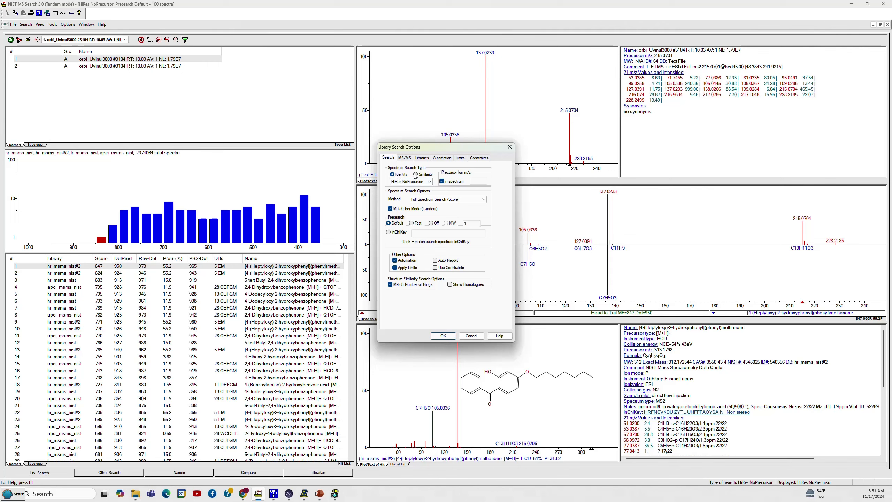
left_click(416, 174)
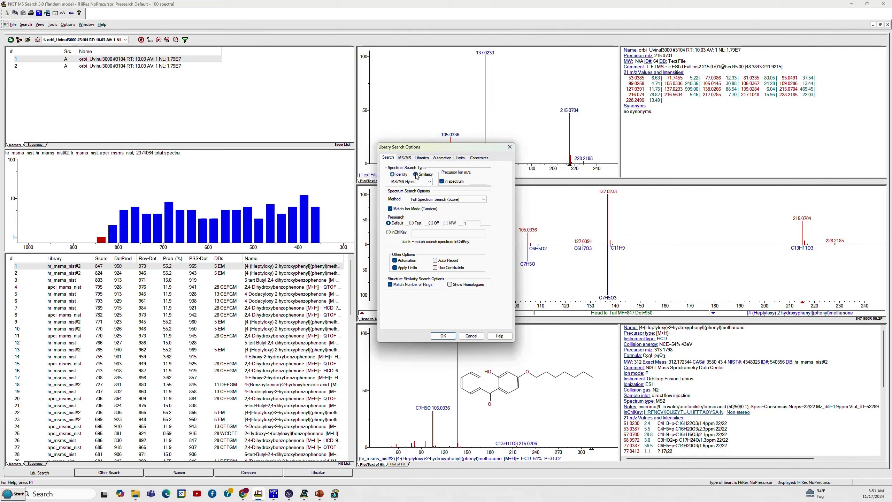
left_click(428, 181)
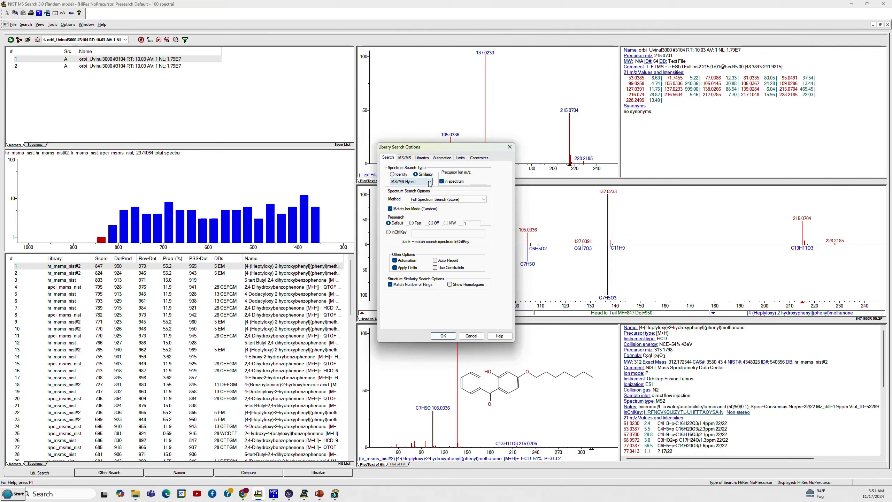
left_click(429, 181)
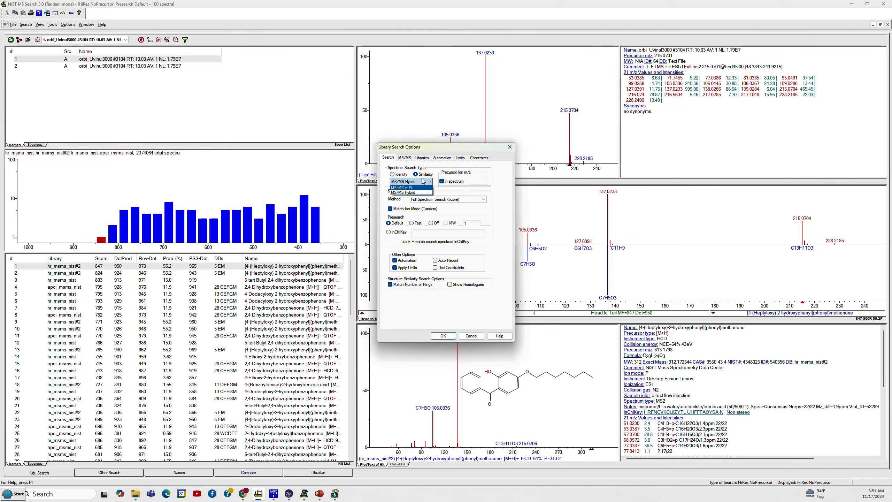
left_click(407, 181)
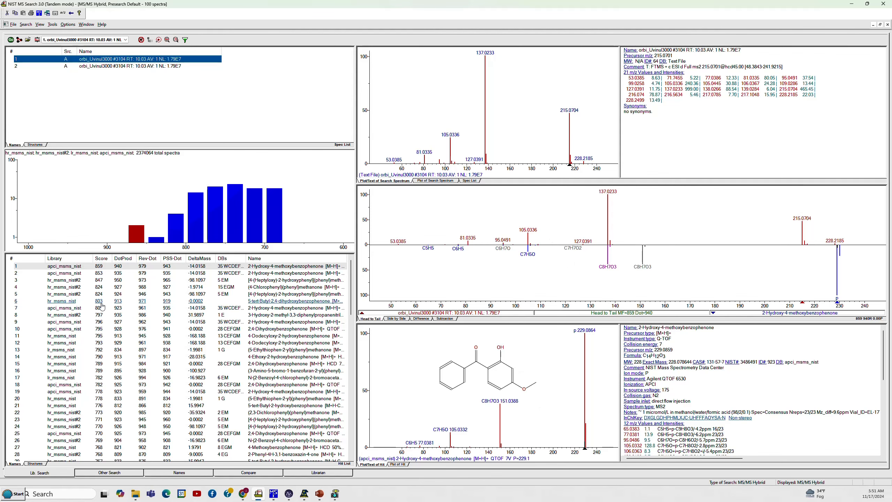
Step: Compare hits 1 and 4 against the search spectrum, then bring up the hit list filter settings
left_click(63, 266)
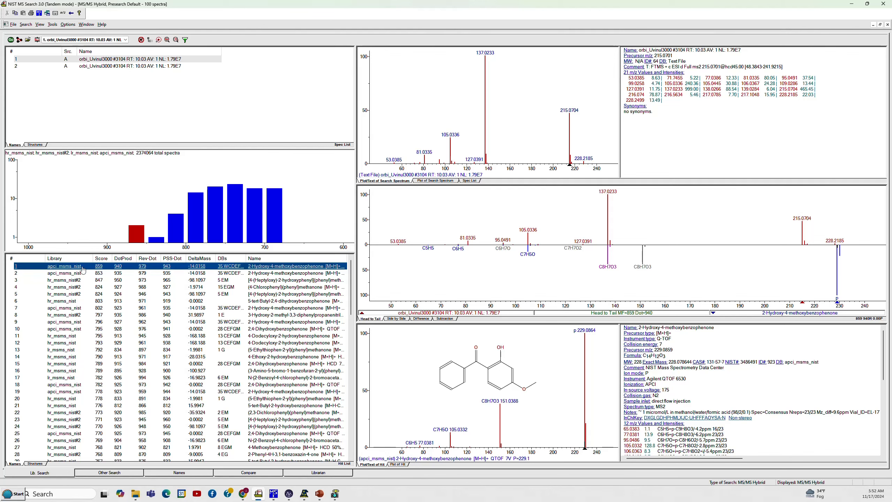
mouse_move(191, 273)
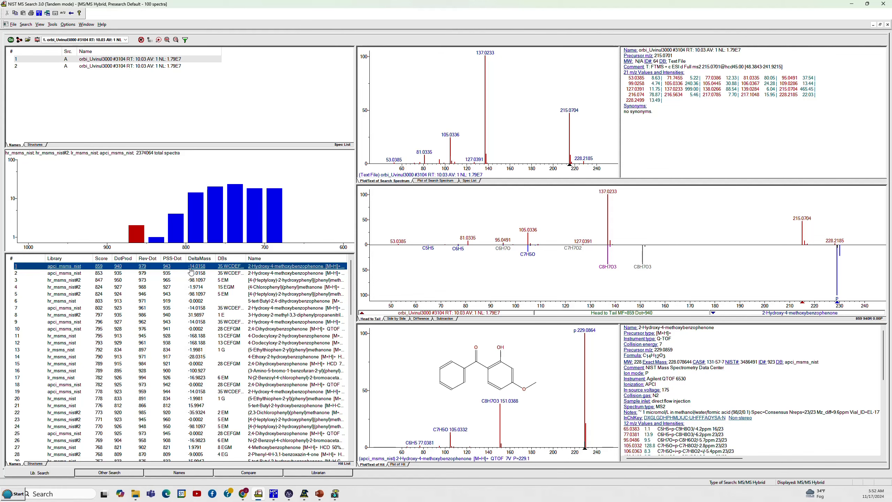
mouse_move(201, 271)
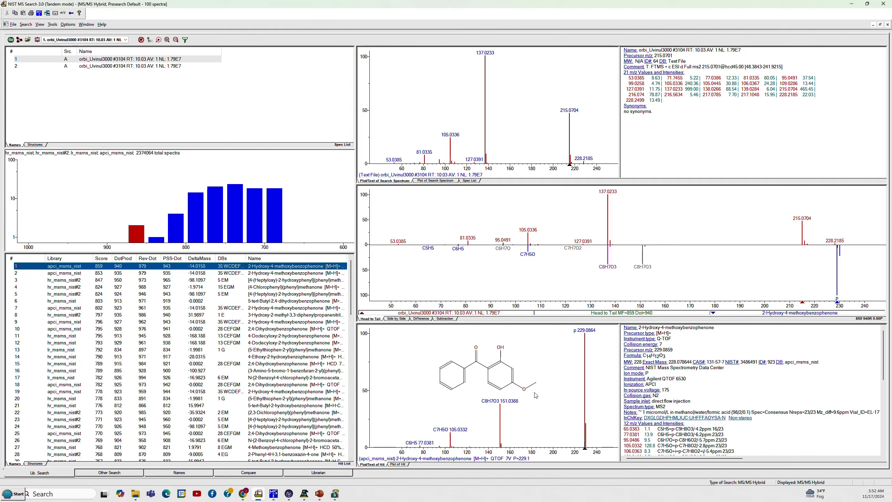
mouse_move(535, 389)
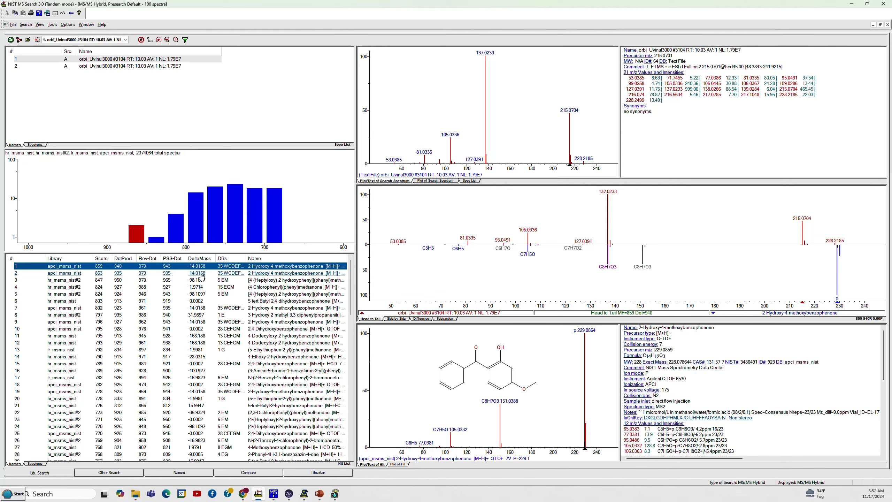
left_click(86, 272)
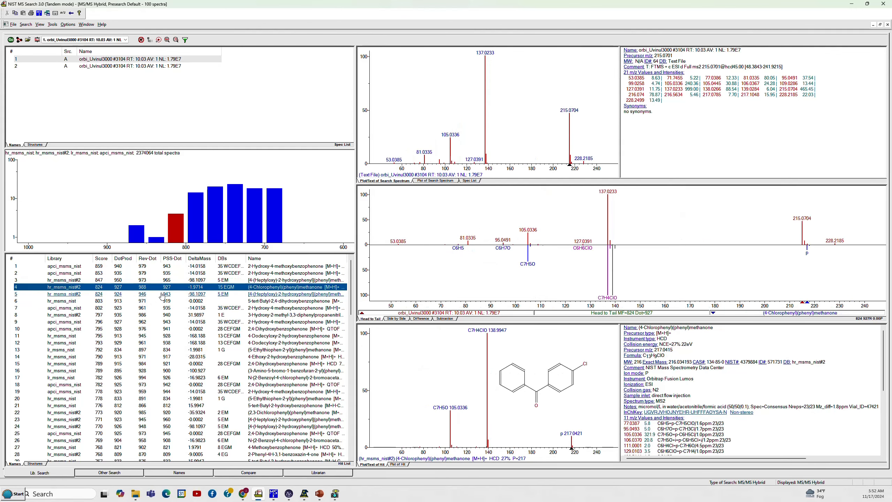
left_click(171, 329)
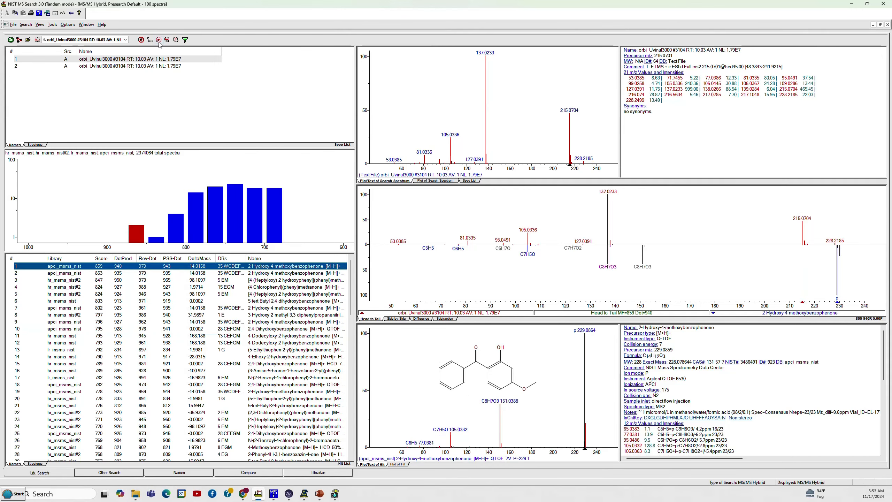
left_click(184, 40)
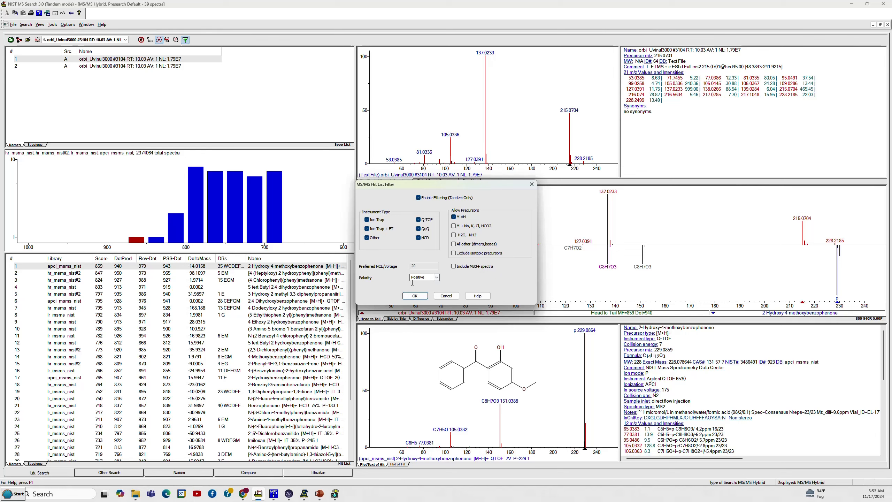
Step: Apply the enabled MS/MS hit list filter, narrowing hybrid results to 26 hits
left_click(415, 295)
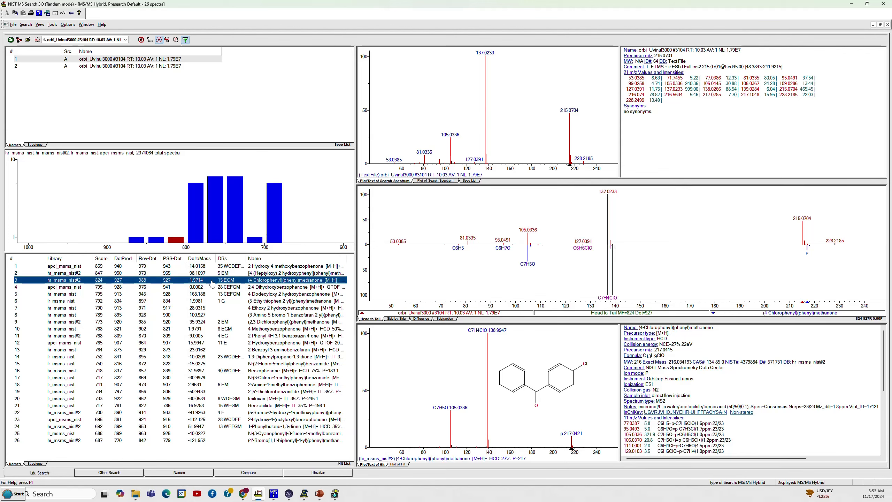
left_click(114, 287)
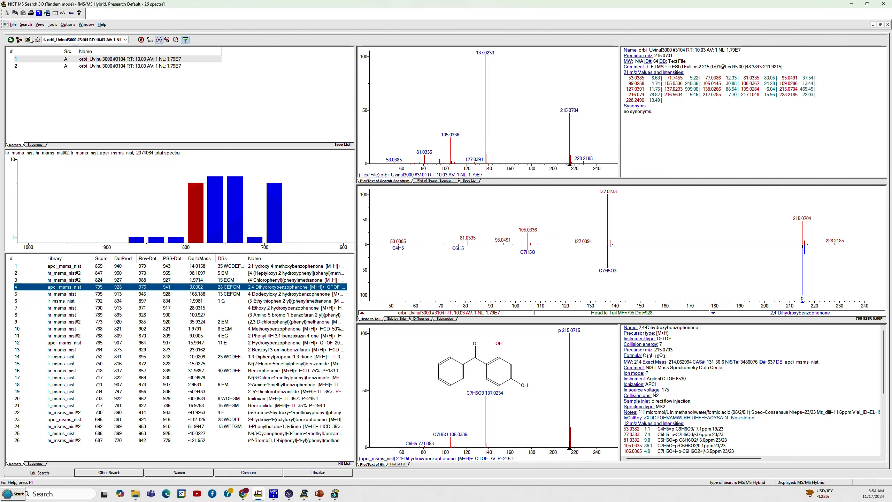
Step: Open Library Search Options over the 26 filtered hybrid hits
left_click(34, 40)
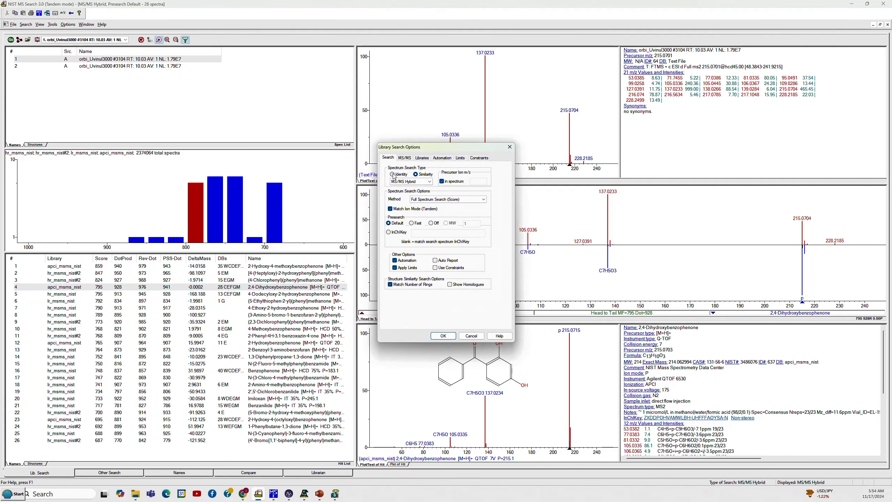
Step: Try Identity MS/MS and HiRes NoPrecursor types, close options unchanged, and open the hit filter
left_click(428, 181)
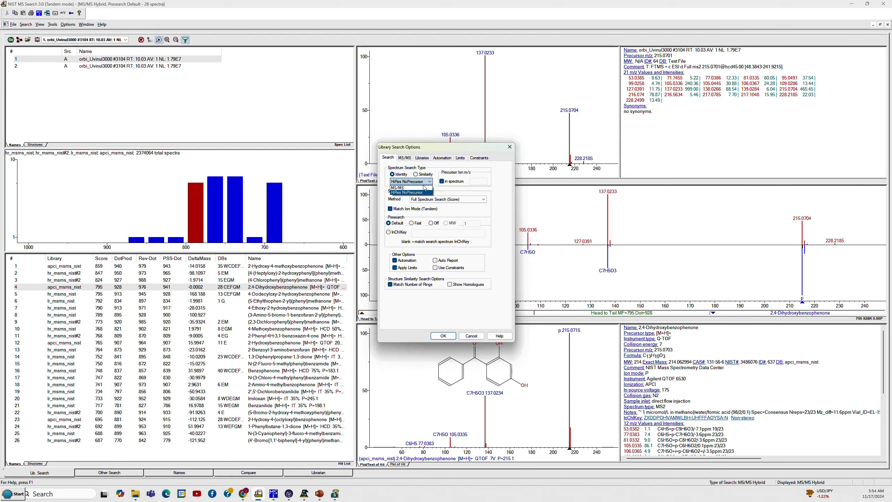
left_click(404, 188)
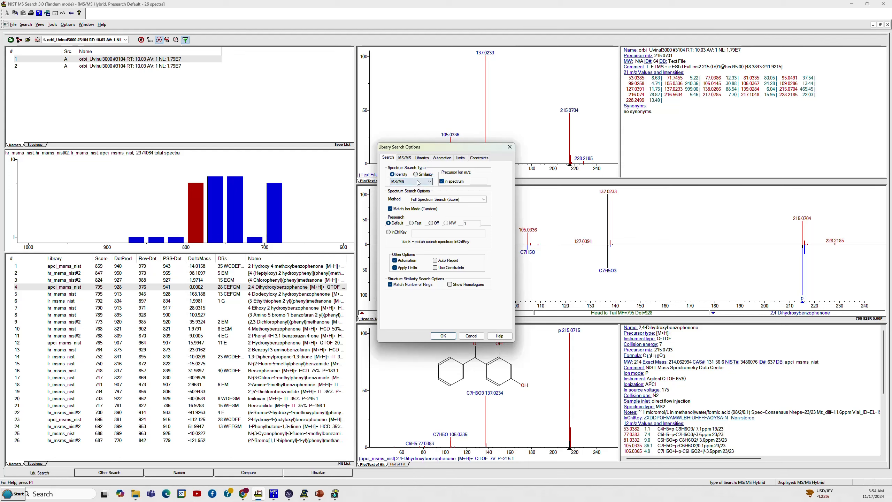
left_click(410, 181)
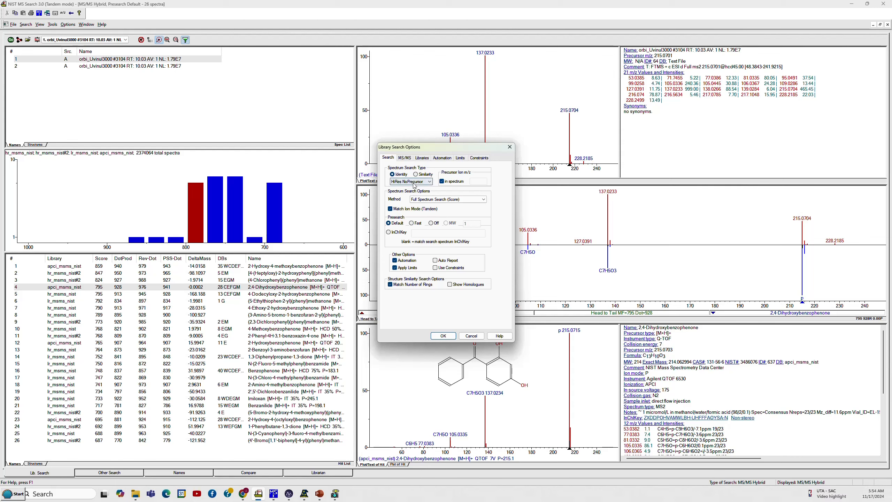
left_click(410, 181)
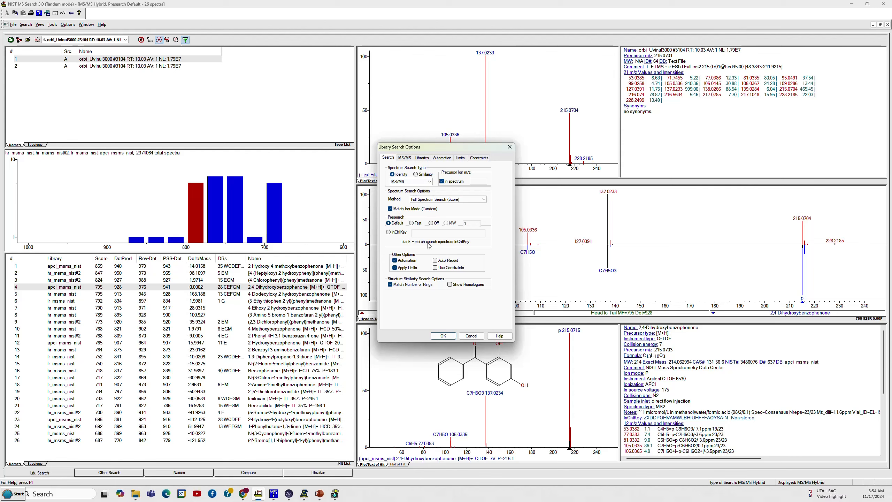
left_click(443, 335)
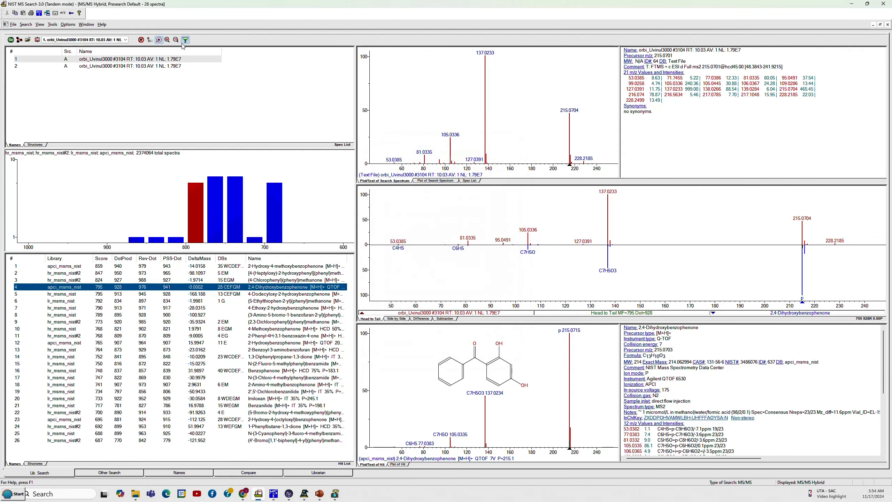
left_click(184, 39)
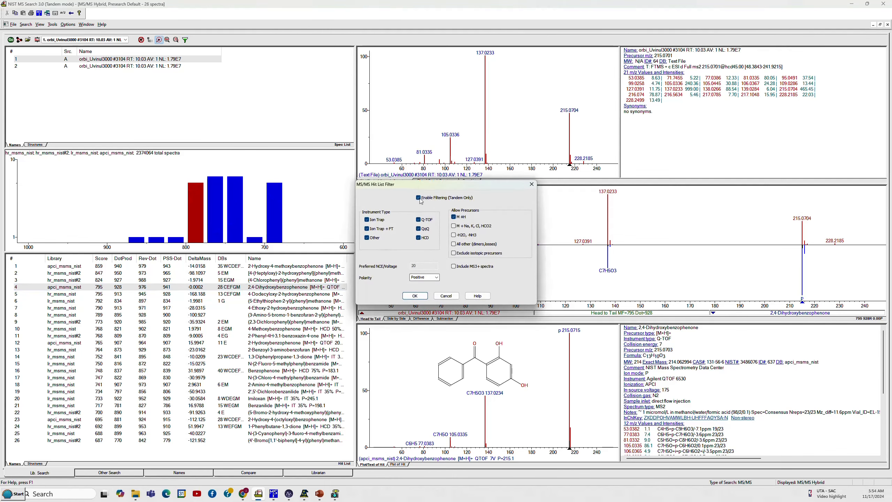
Step: Disable MS/MS hit list filtering, restoring all 100 hybrid hits
left_click(415, 295)
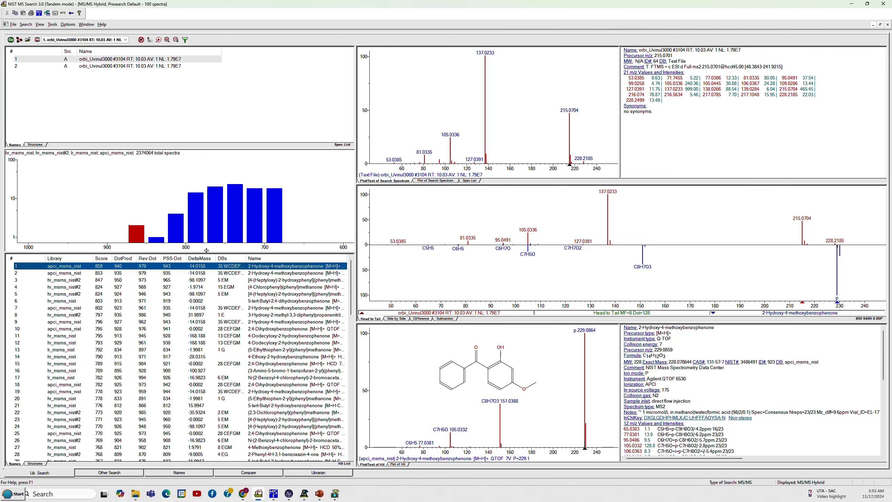
mouse_move(206, 252)
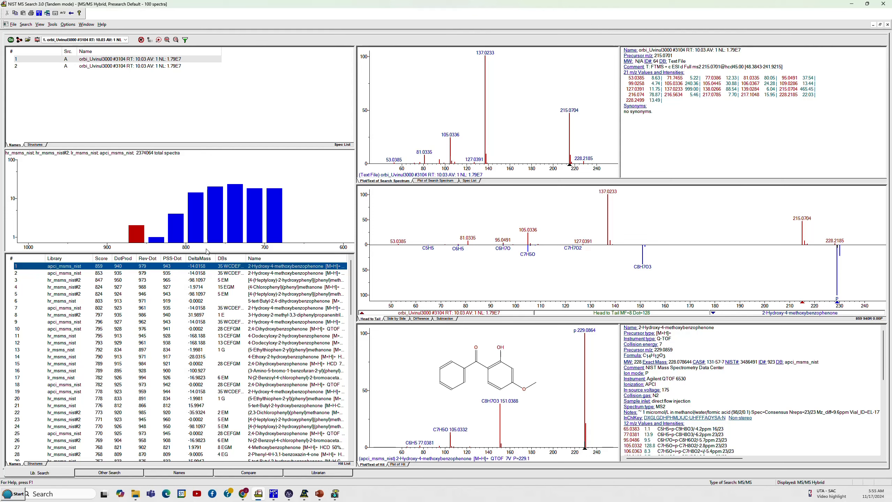